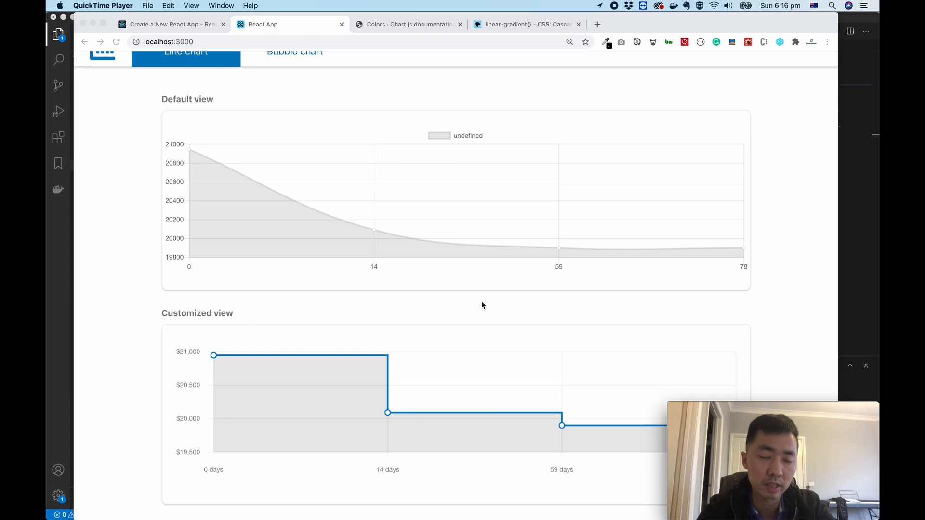
{"action": "mouse_move", "coordinate": [385, 343]}
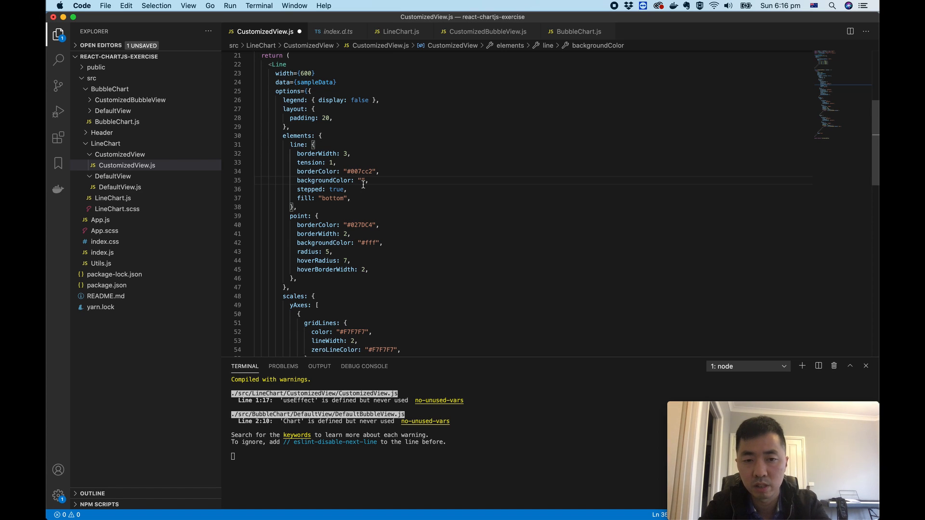
Step: Begin a hex colour value with # inside the line's backgroundColor string
{"action": "type", "text": "#"}
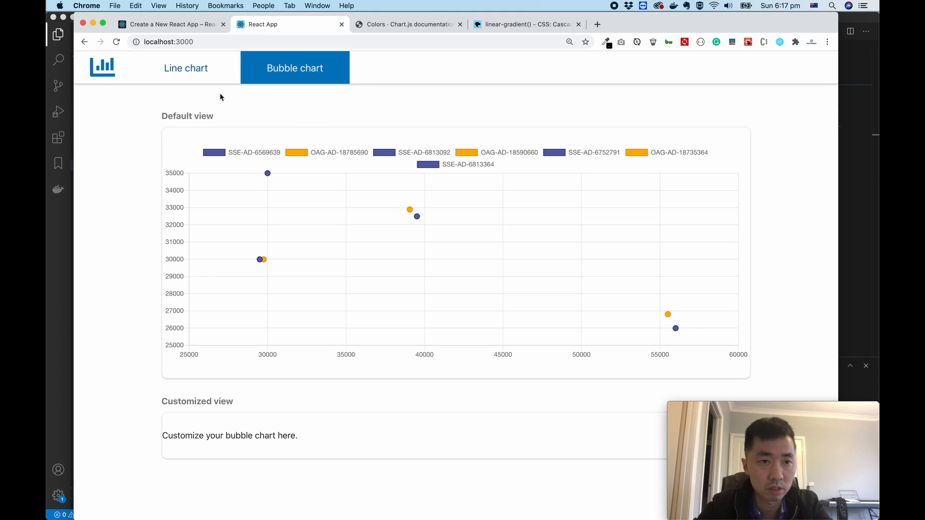
Step: Leave the bubble chart page and return to CustomizedView.js in the editor
{"action": "left_click", "coordinate": [185, 67]}
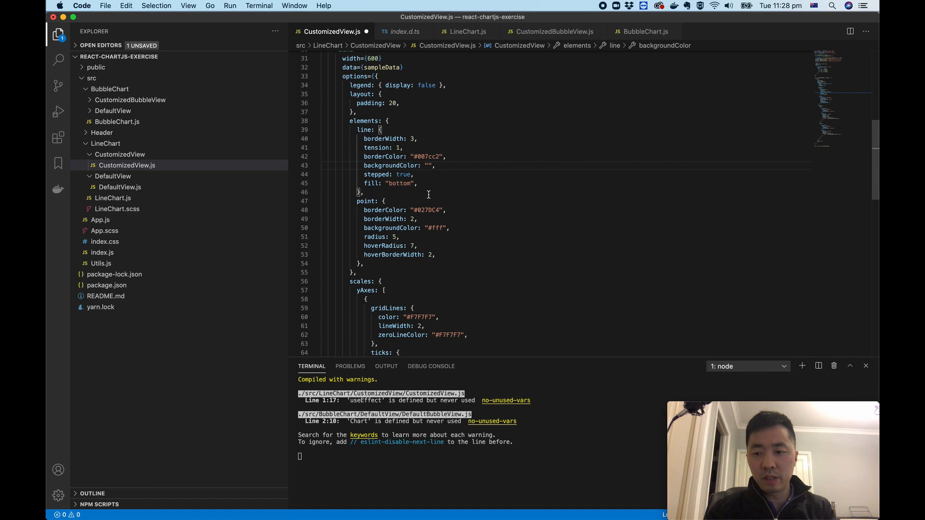
Step: Set the line's backgroundColor to linear-gradient('#000','#fff')
{"action": "type", "text": "linear"}
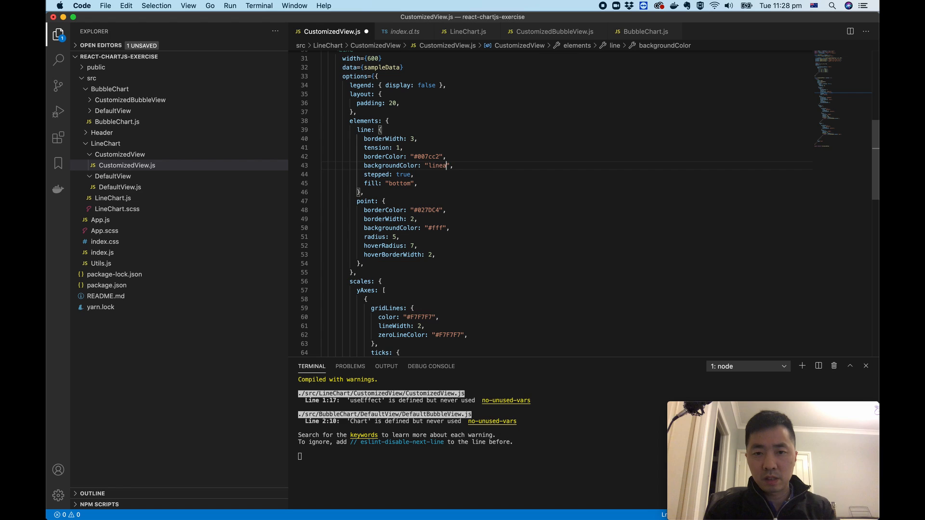
{"action": "type", "text": "r-gradient('"}
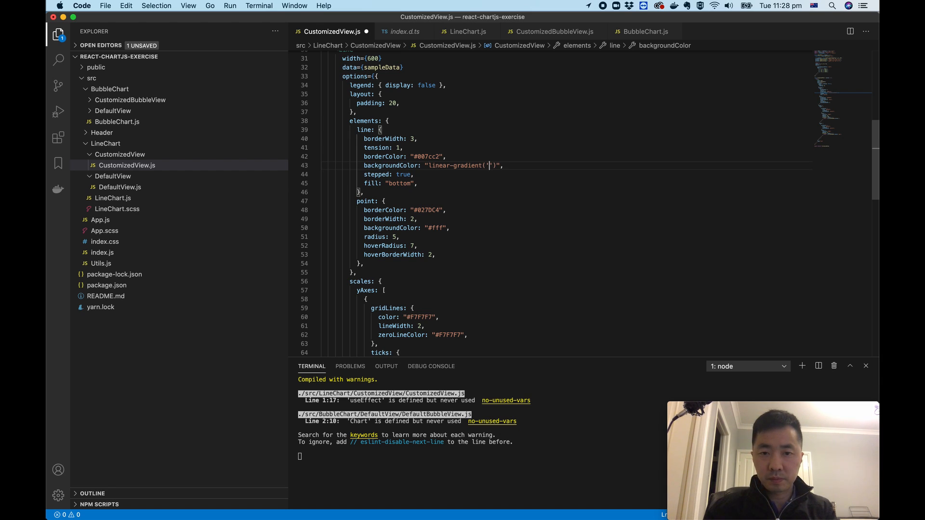
{"action": "type", "text": "#000"}
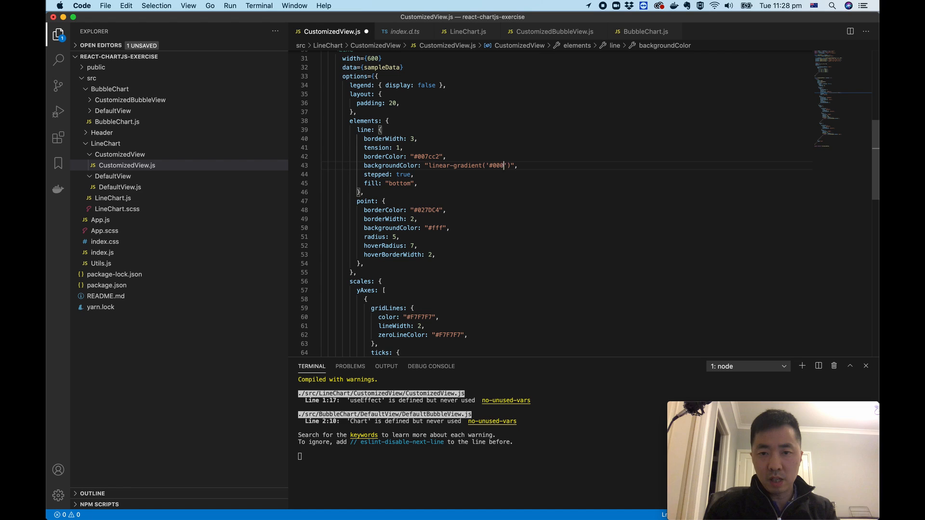
{"action": "type", "text": ", '"}
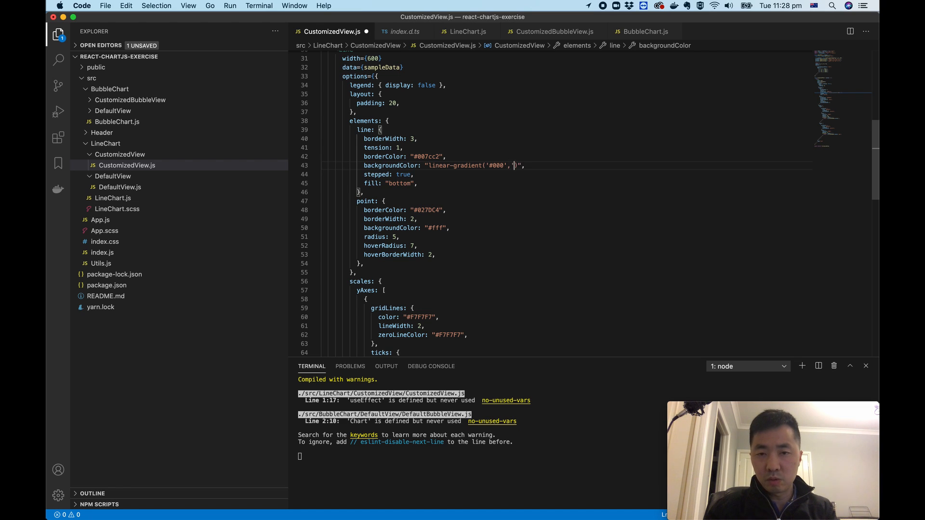
{"action": "type", "text": "#fff"}
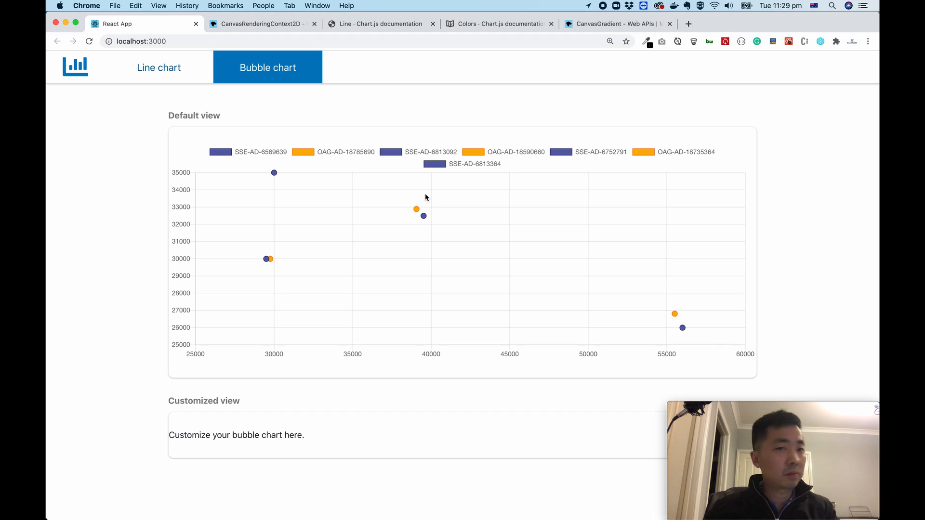
Step: Check the customized stepped chart on the Line chart page, then view the Chart.js line dataset properties docs
{"action": "left_click", "coordinate": [158, 68]}
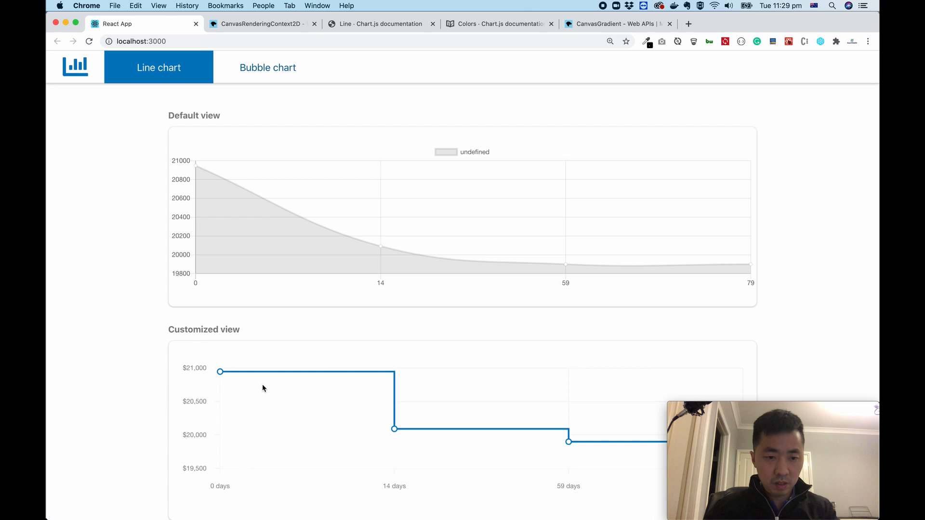
{"action": "mouse_move", "coordinate": [186, 131]}
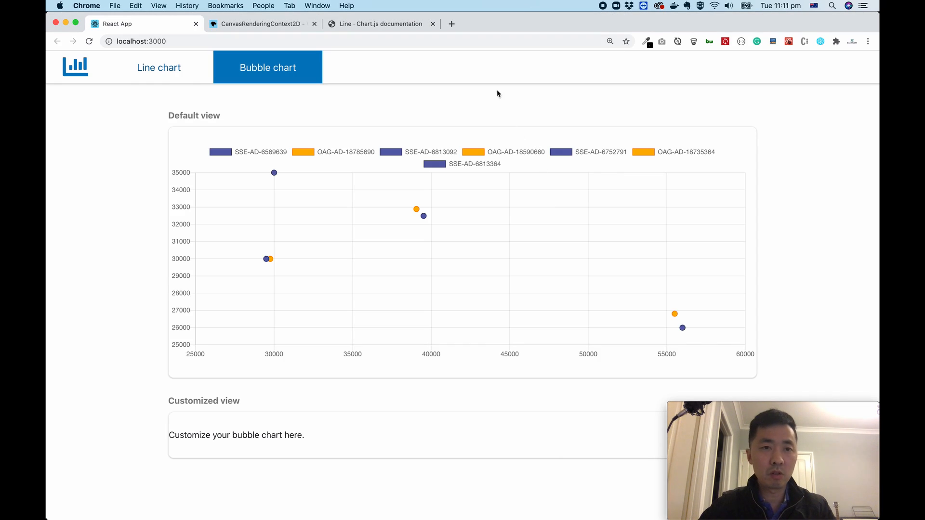
{"action": "left_click", "coordinate": [380, 23]}
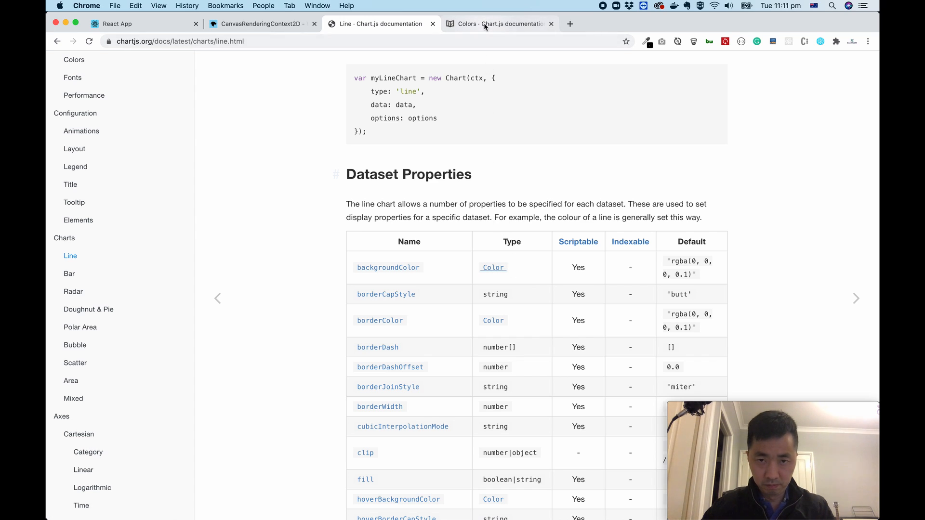
Step: Read the Patterns and Gradients section of the Chart.js Colors documentation
{"action": "left_click", "coordinate": [498, 23]}
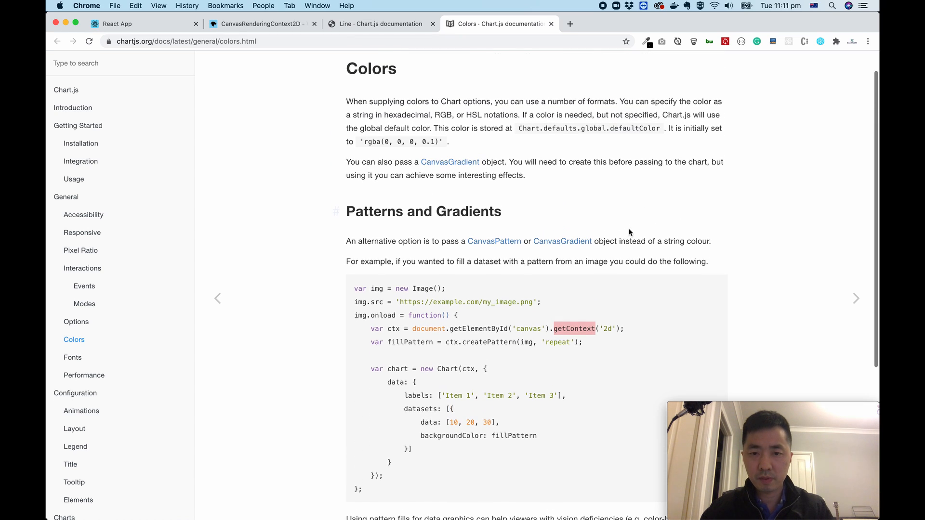
{"action": "double_click", "coordinate": [374, 211]}
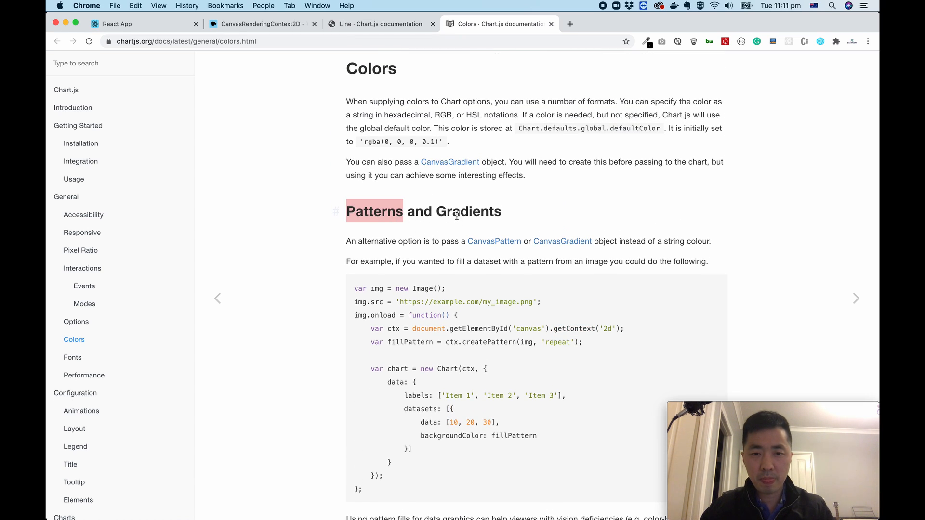
{"action": "mouse_move", "coordinate": [359, 250]}
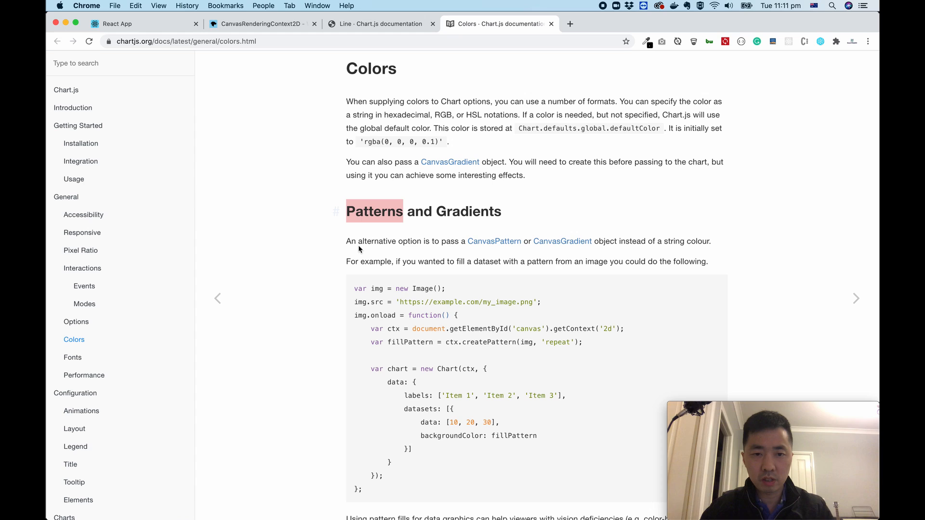
{"action": "mouse_move", "coordinate": [494, 241]}
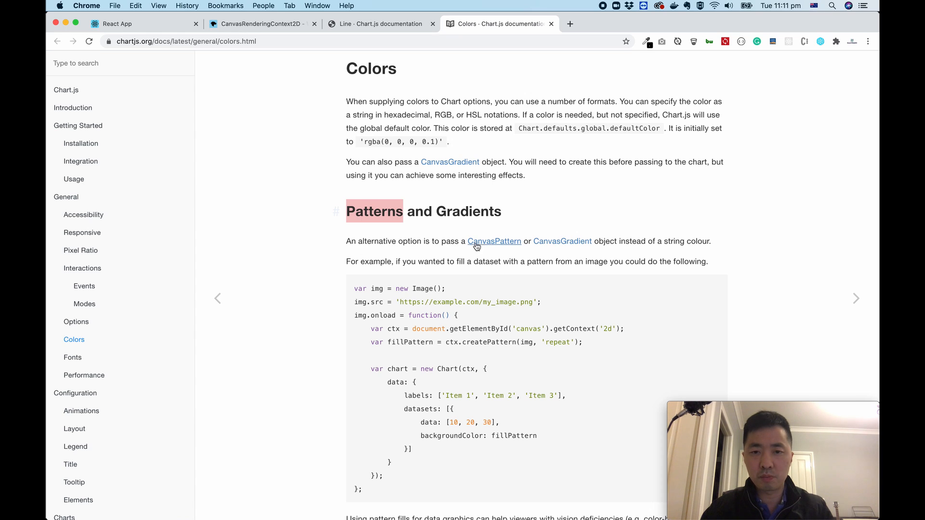
{"action": "mouse_move", "coordinate": [562, 241]}
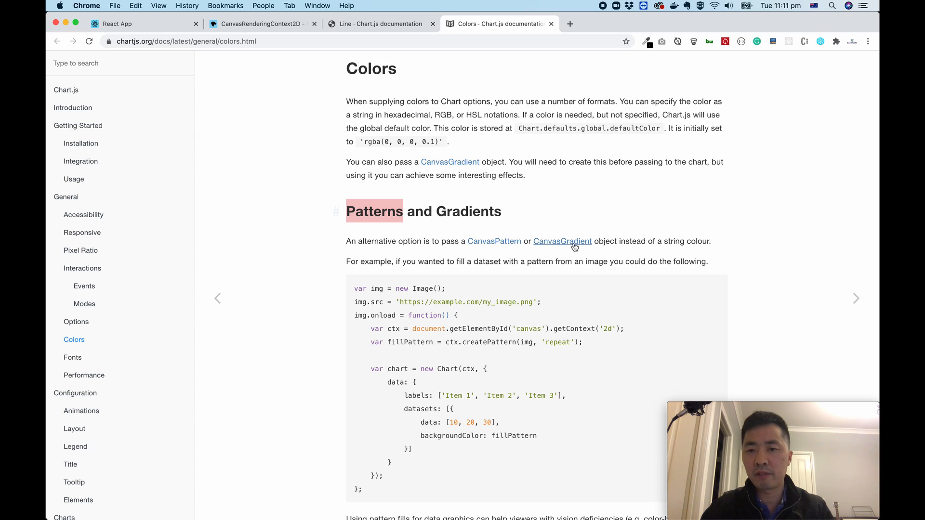
{"action": "mouse_move", "coordinate": [540, 251]}
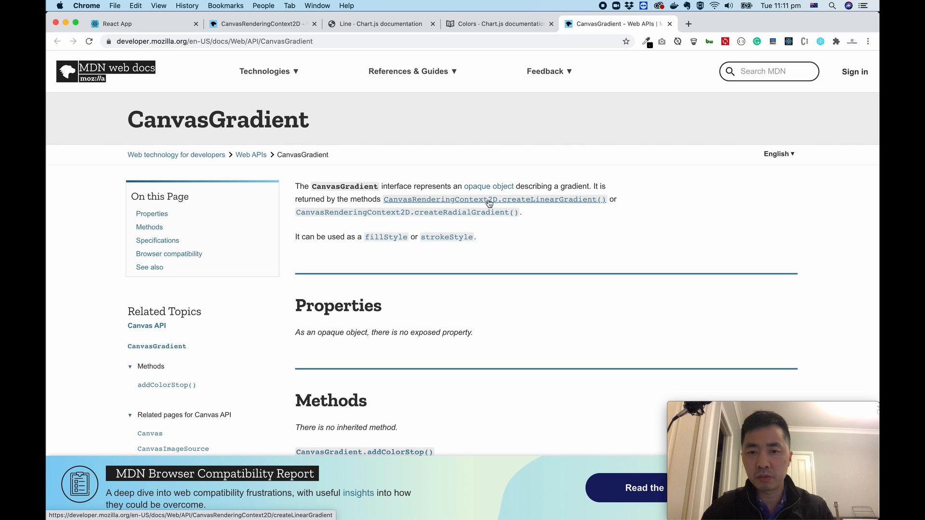
{"action": "mouse_move", "coordinate": [521, 206]}
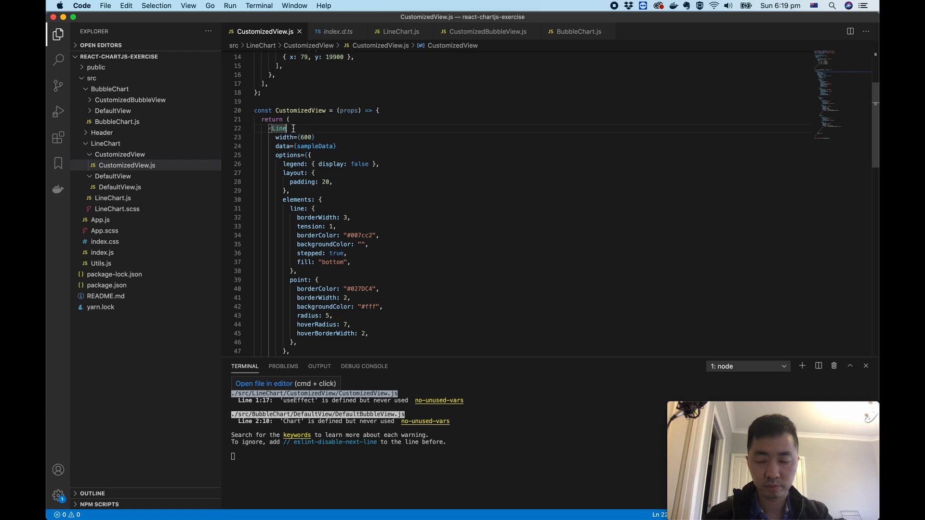
Step: Attach ref={chartRef} to the Line chart and declare const chartRef = React.createRef()
{"action": "type", "text": "r"}
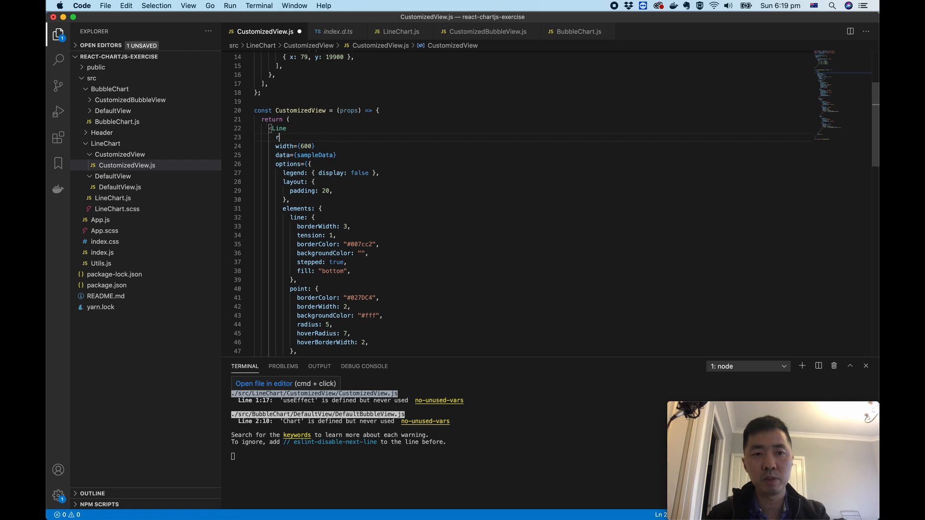
{"action": "type", "text": "ef={}"}
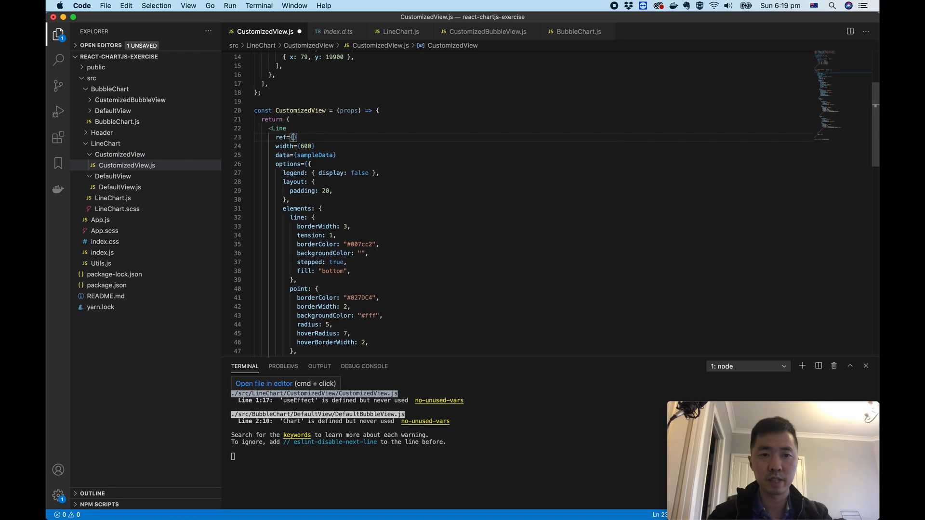
{"action": "type", "text": "chartRef"}
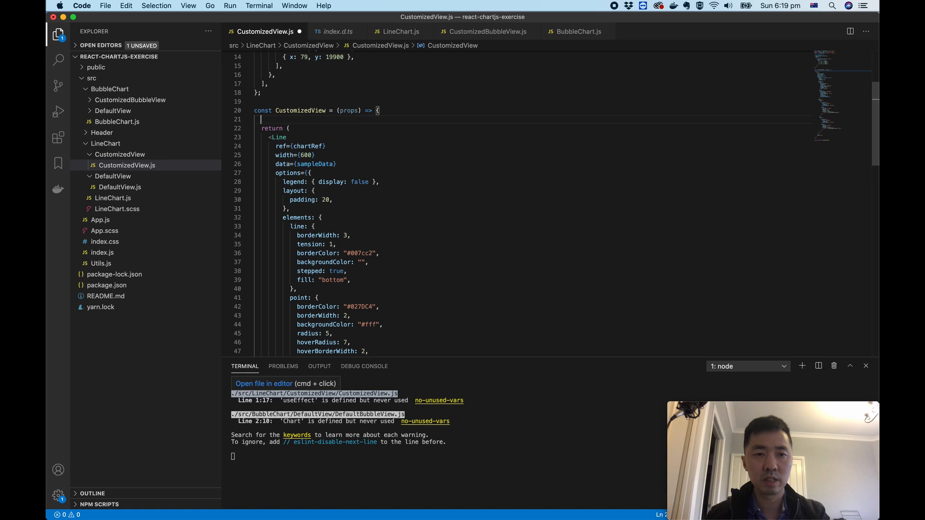
{"action": "type", "text": "const"}
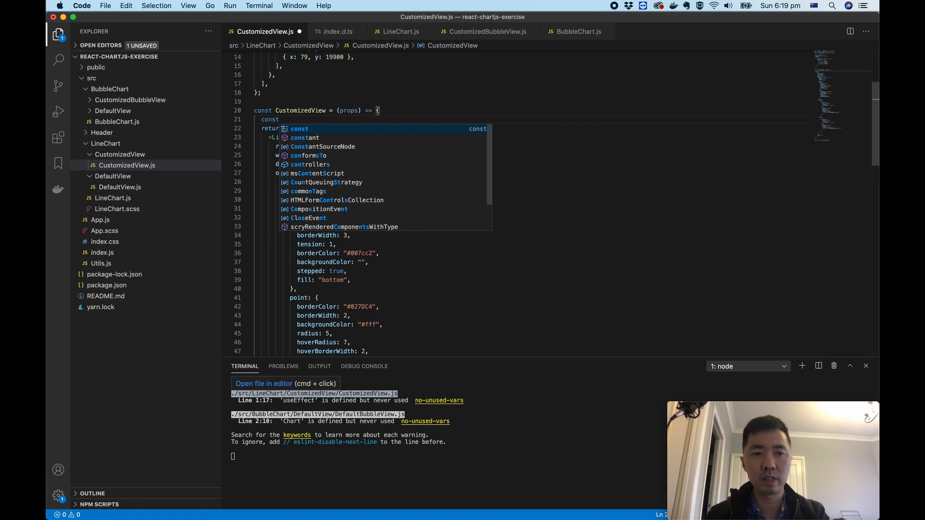
{"action": "type", "text": "chart"}
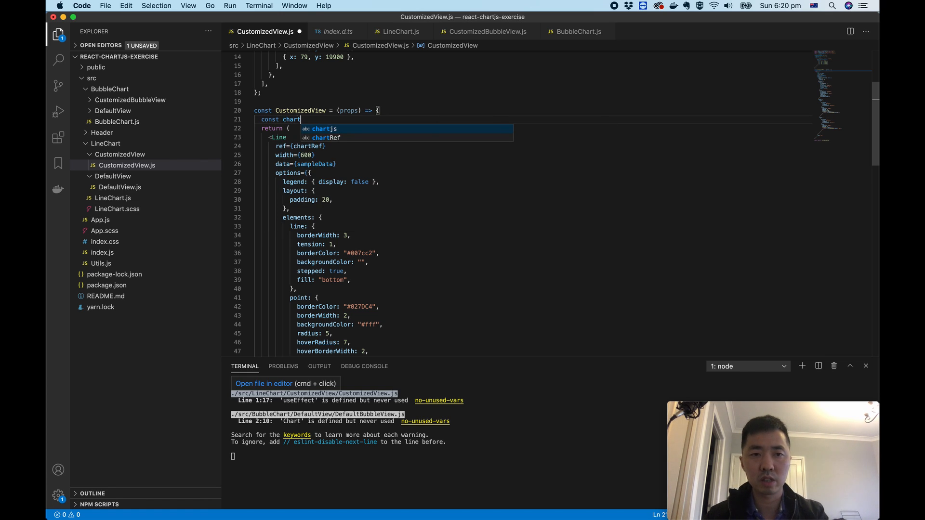
{"action": "type", "text": "Ref = React.createRef("}
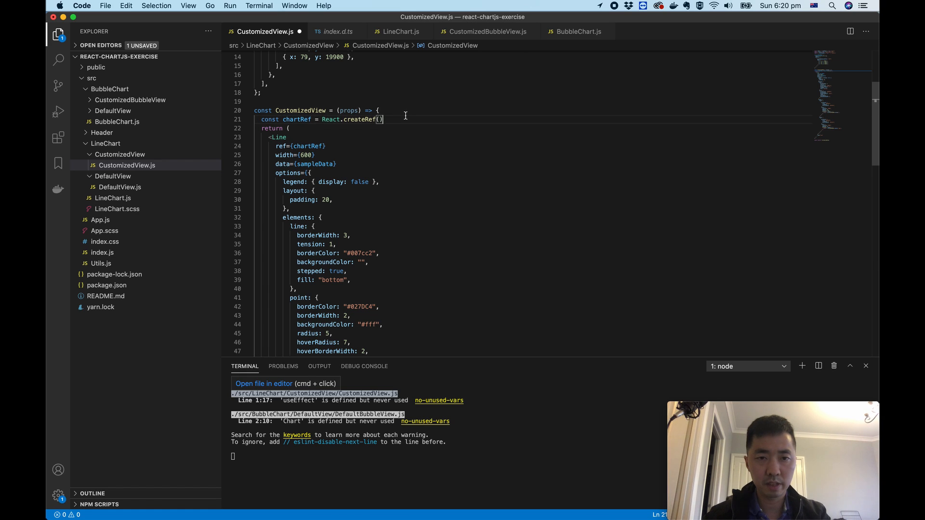
Step: Log the ref with console.dir(chartRef) and save the file so the app reloads
{"action": "type", "text": "console."}
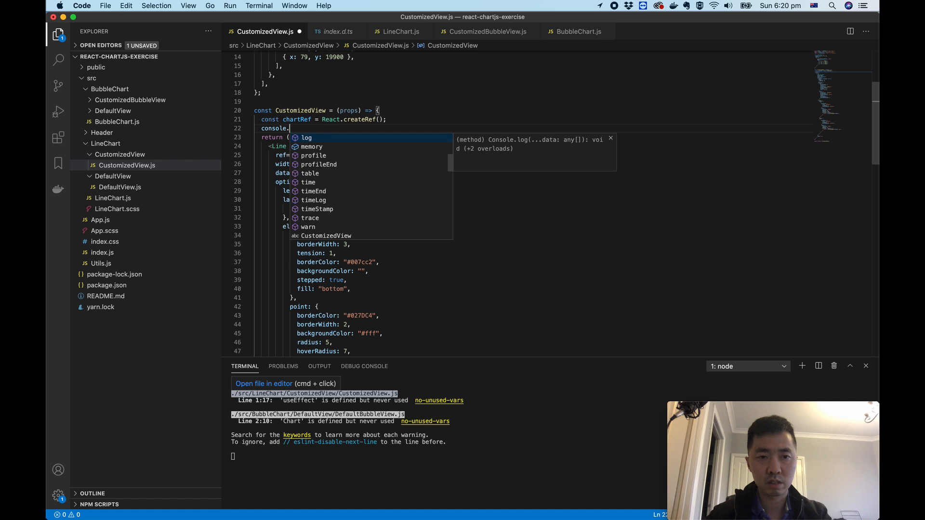
{"action": "type", "text": "dir()"}
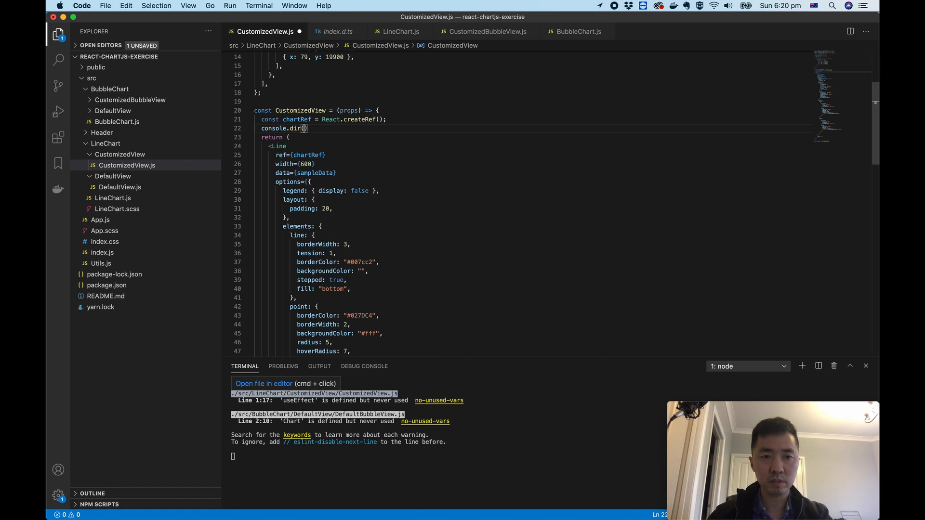
{"action": "type", "text": "chartRef"}
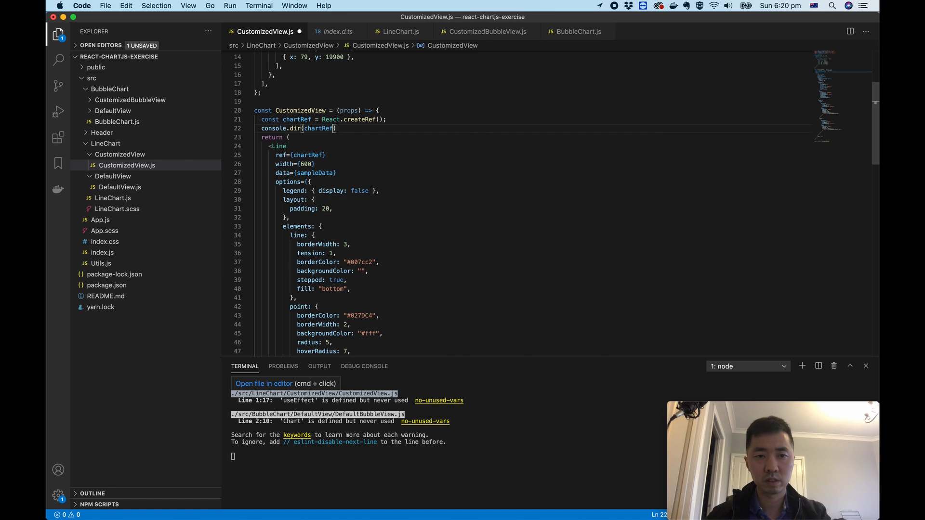
{"action": "key", "text": "cmd+s"}
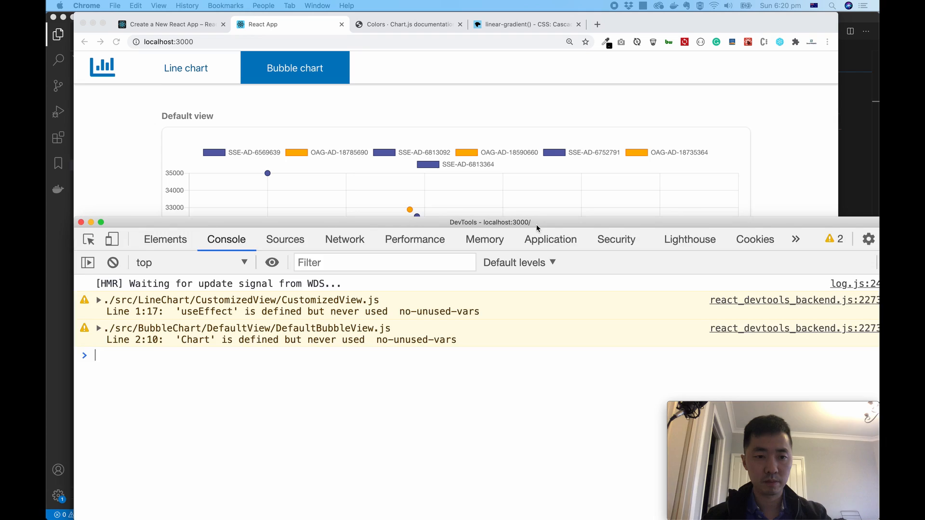
Step: Expand the logged ref Object through current, context and chartInstance to locate its ctx canvas context
{"action": "left_click", "coordinate": [186, 67]}
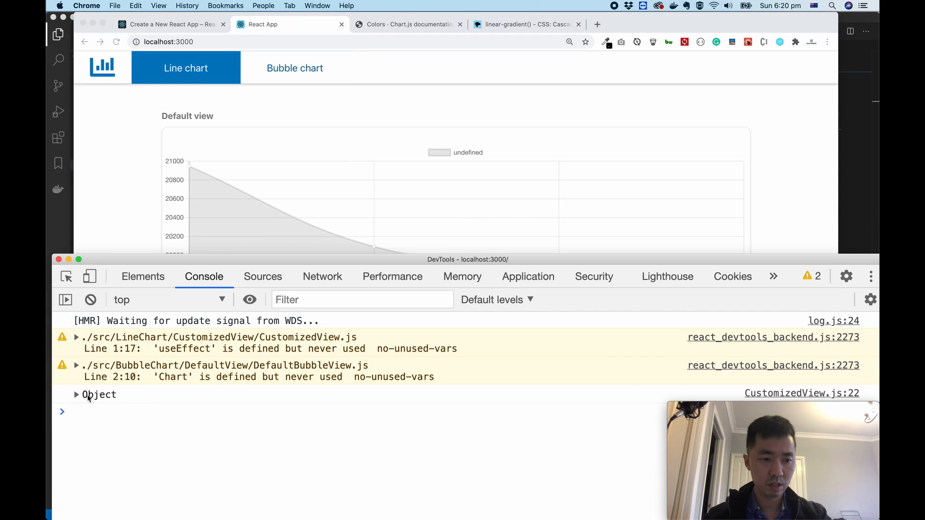
{"action": "left_click", "coordinate": [75, 394]}
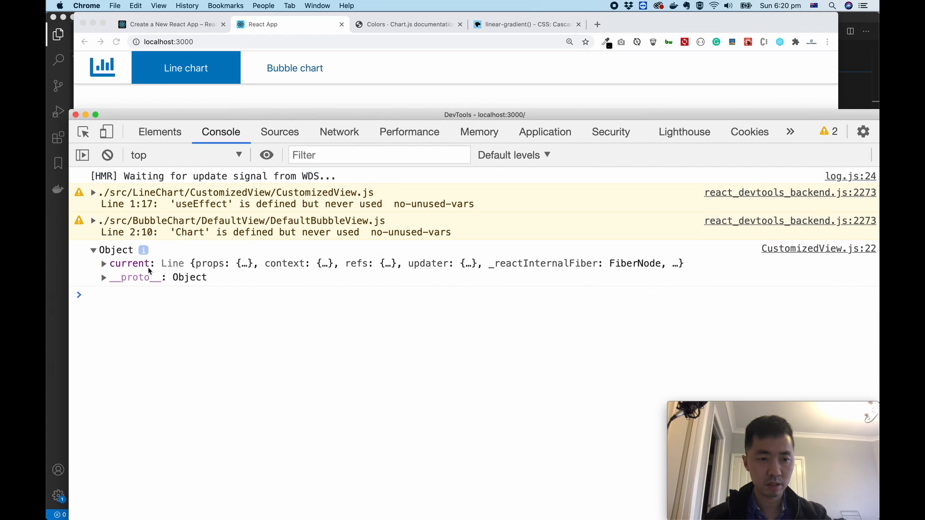
{"action": "left_click", "coordinate": [104, 264]}
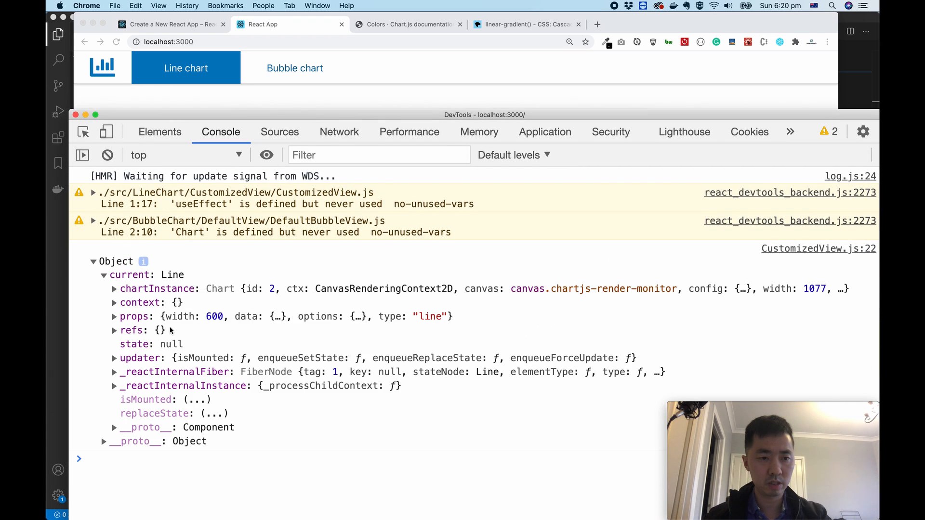
{"action": "mouse_move", "coordinate": [173, 278]}
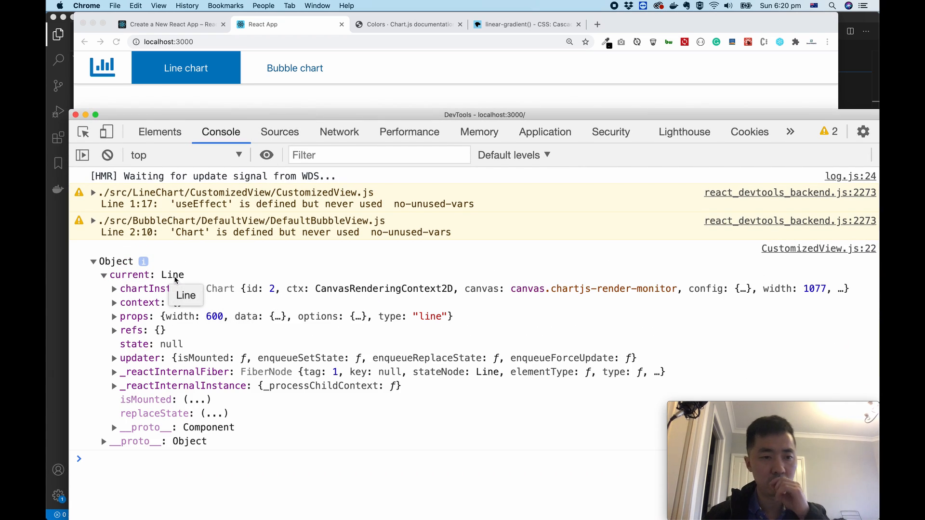
{"action": "left_click", "coordinate": [113, 303]}
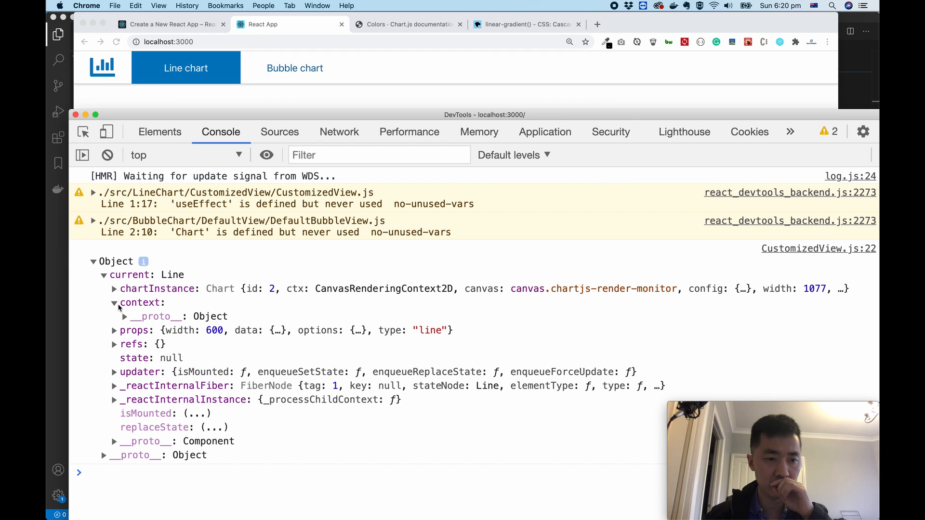
{"action": "left_click", "coordinate": [114, 288]}
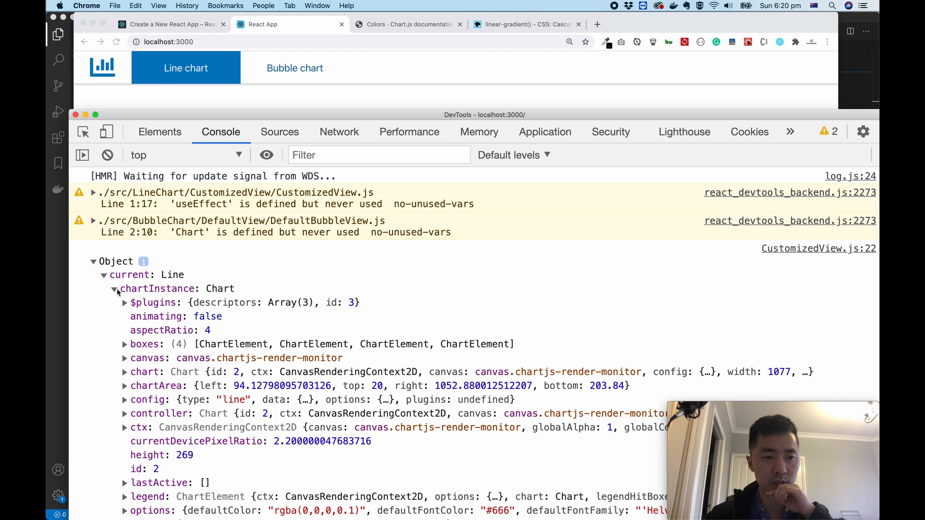
{"action": "scroll", "scroll_direction": "down", "scroll_amount": 3}
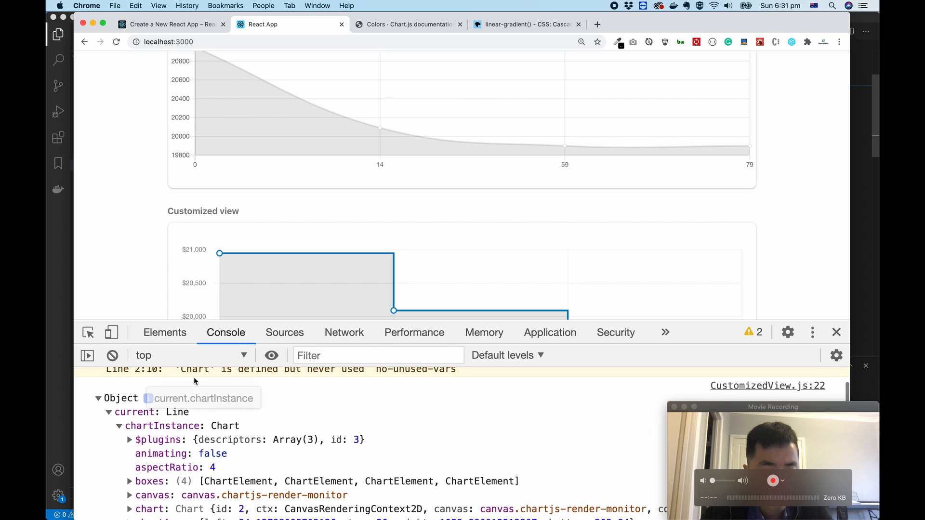
{"action": "scroll", "scroll_direction": "down", "scroll_amount": 3}
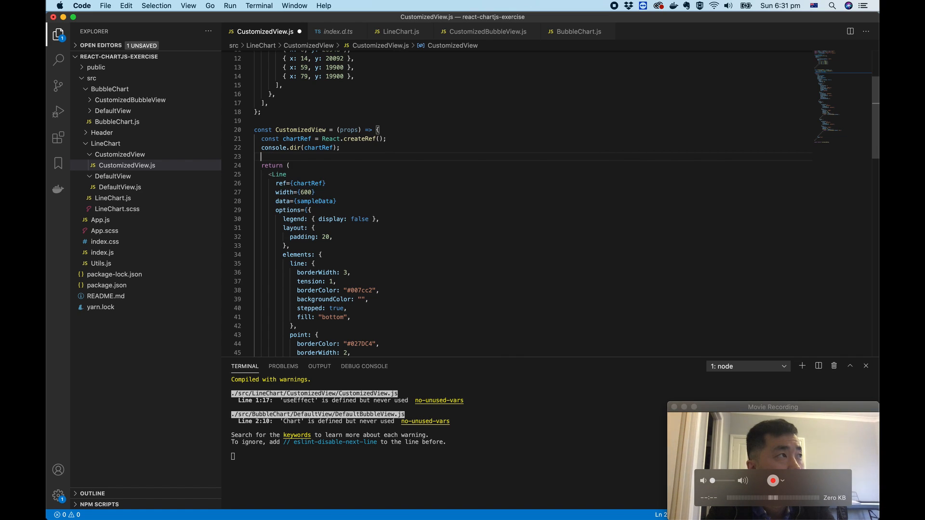
Step: Declare let gradient = chartRef.current.chartInstance.ctx, accepting the chartRef suggestion
{"action": "type", "text": "let gr"}
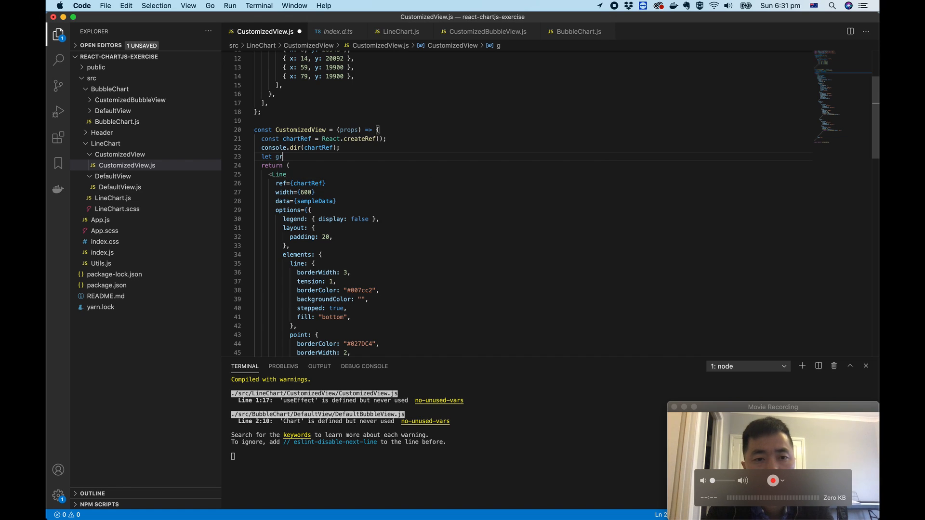
{"action": "type", "text": "adient"}
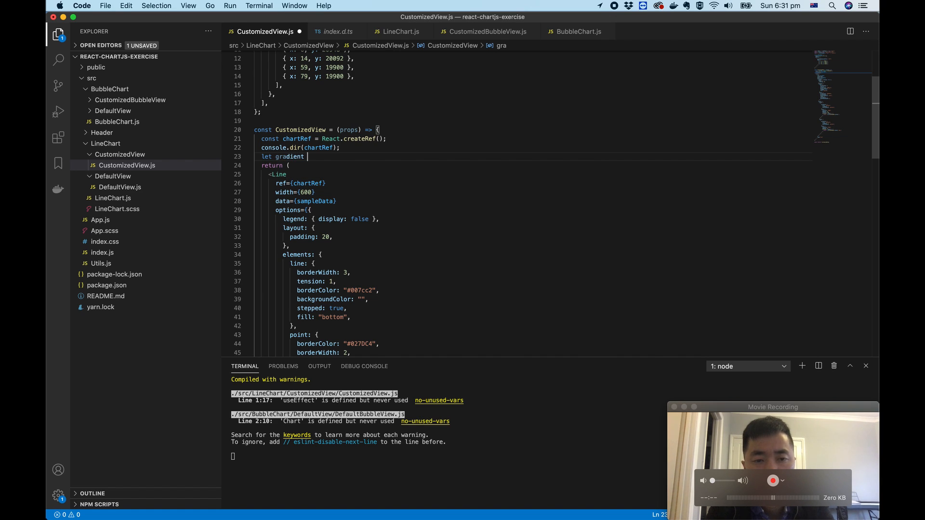
{"action": "type", "text": "= ch"}
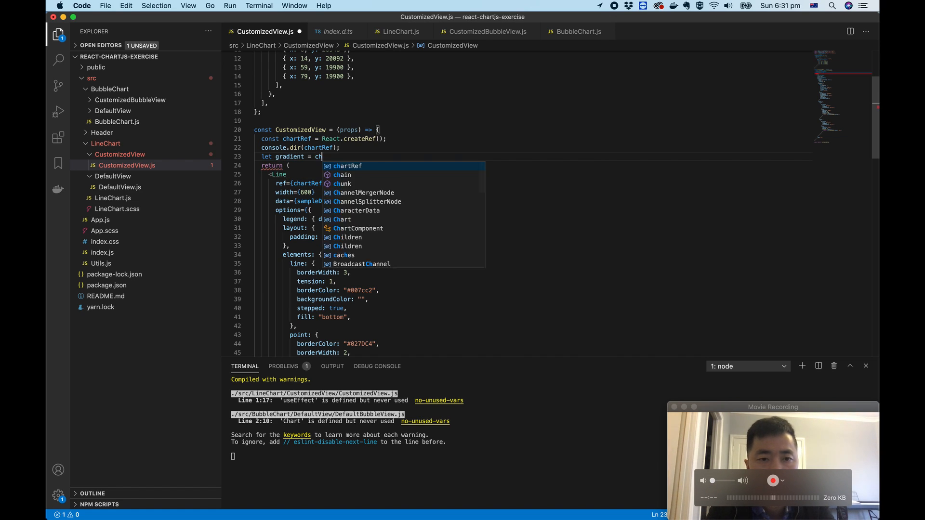
{"action": "key", "text": "Tab"}
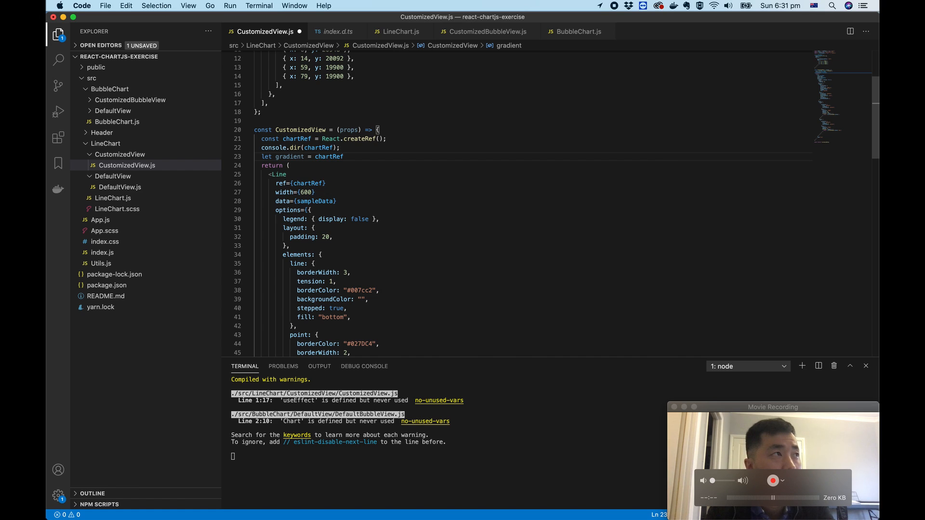
{"action": "type", "text": ".current"}
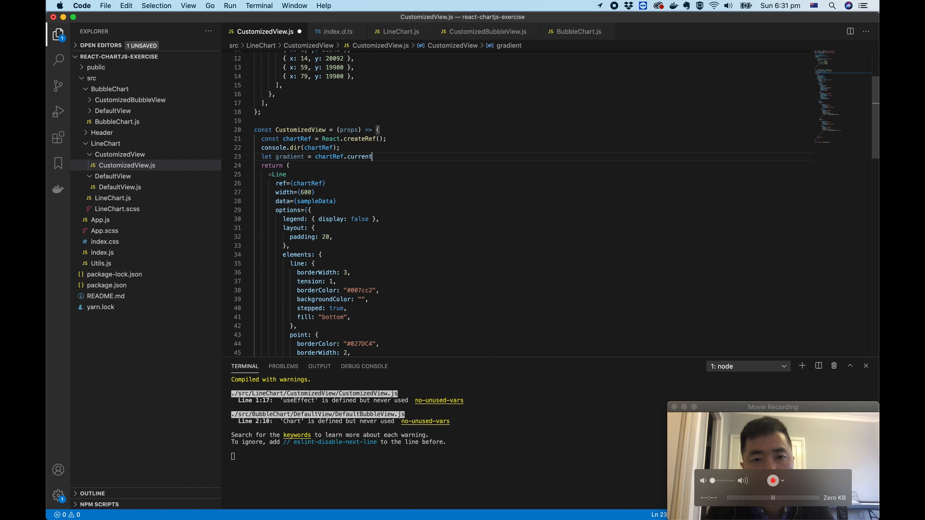
{"action": "type", "text": ".cha"}
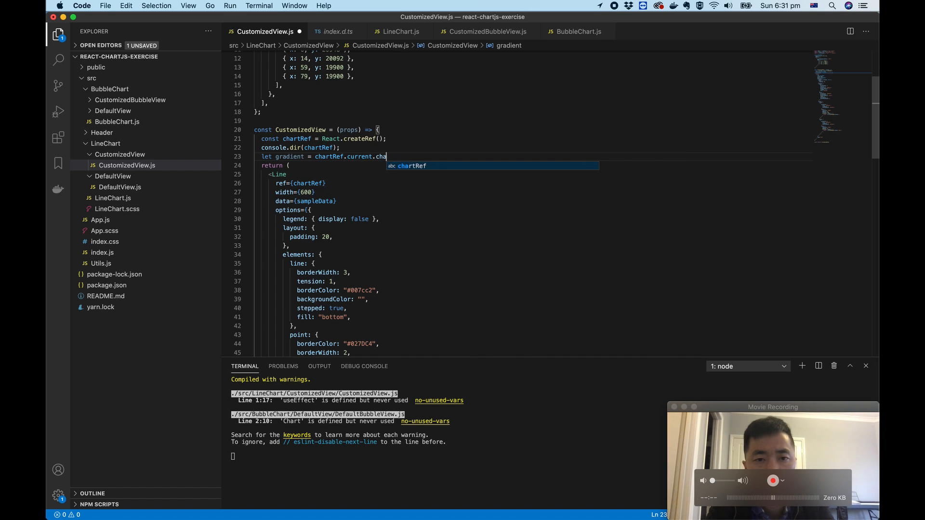
{"action": "type", "text": "rtInstanc"}
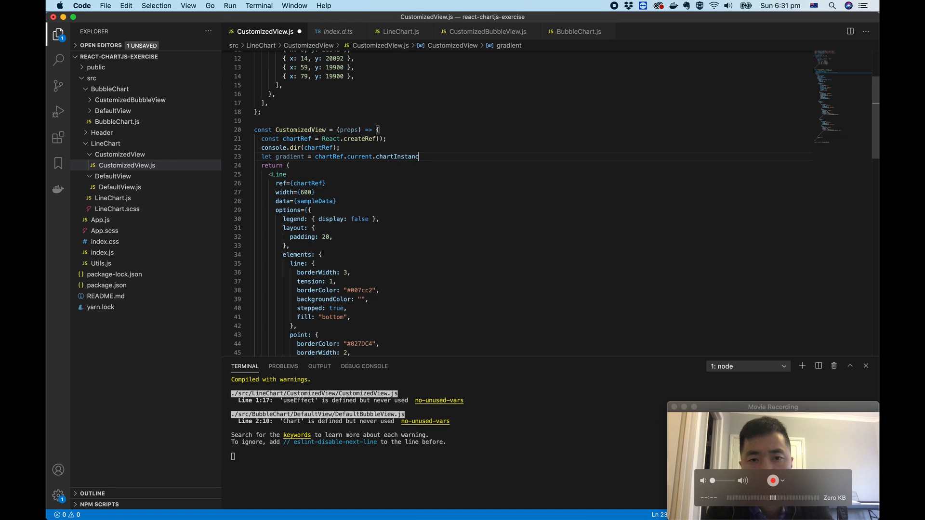
{"action": "type", "text": "."}
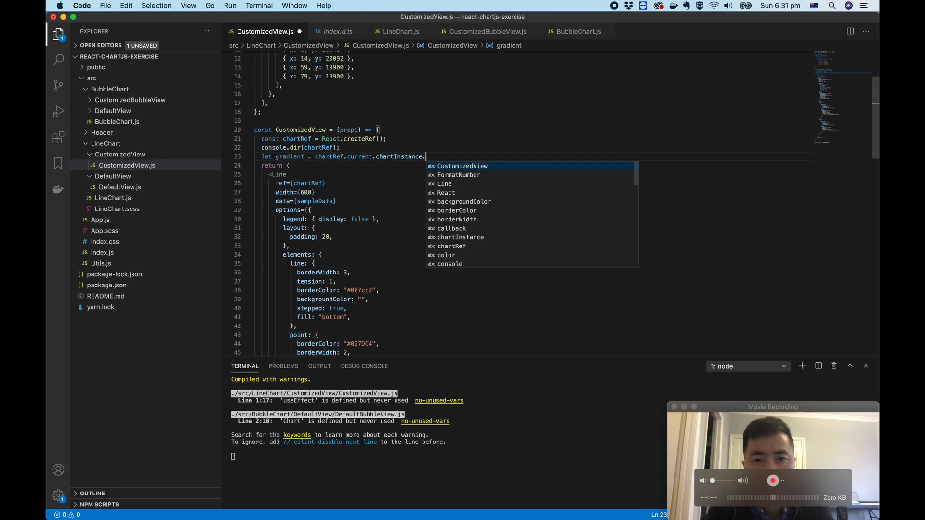
{"action": "type", "text": "ctx;"}
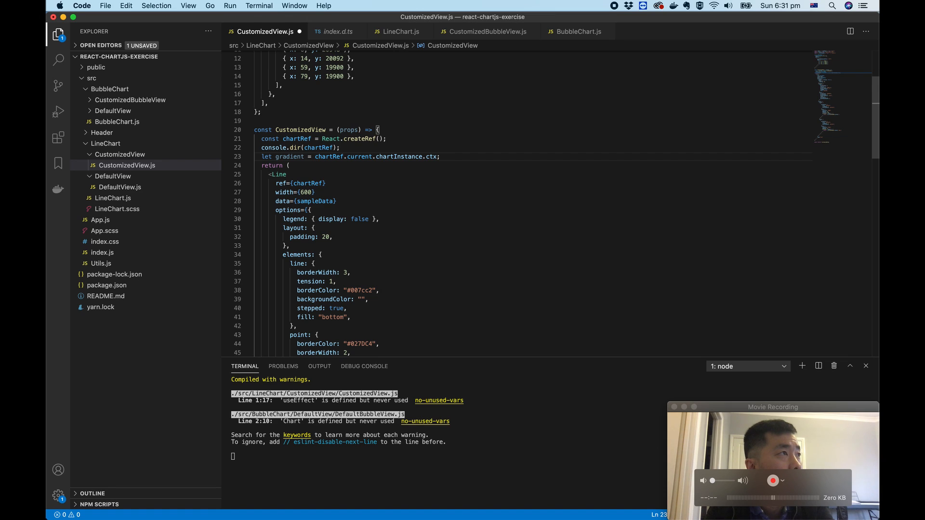
Step: Extend the expression with a createLinearGradient call on the canvas context
{"action": "type", "text": "c"}
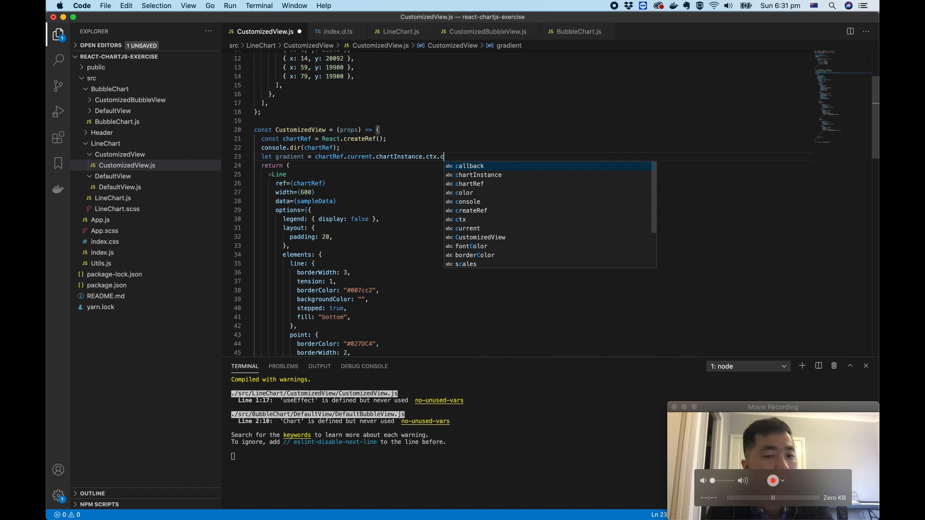
{"action": "type", "text": "reate"}
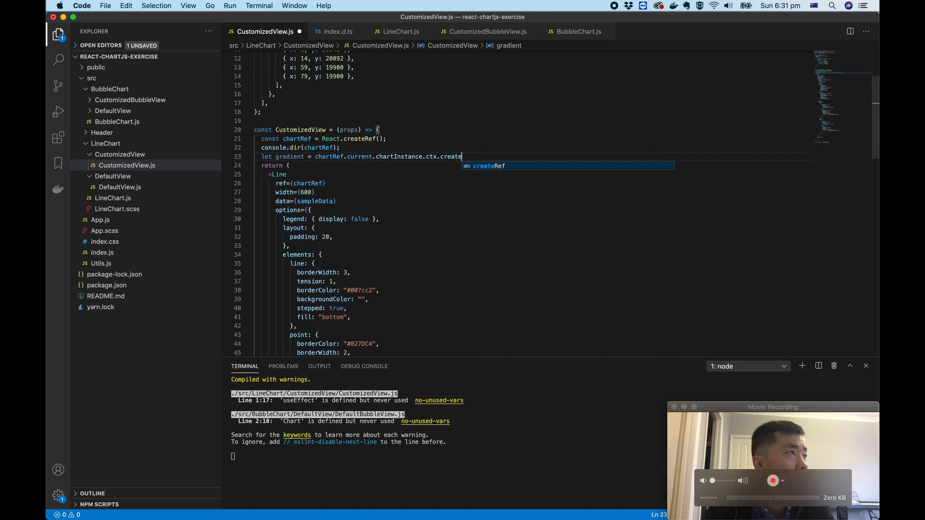
{"action": "type", "text": "L"}
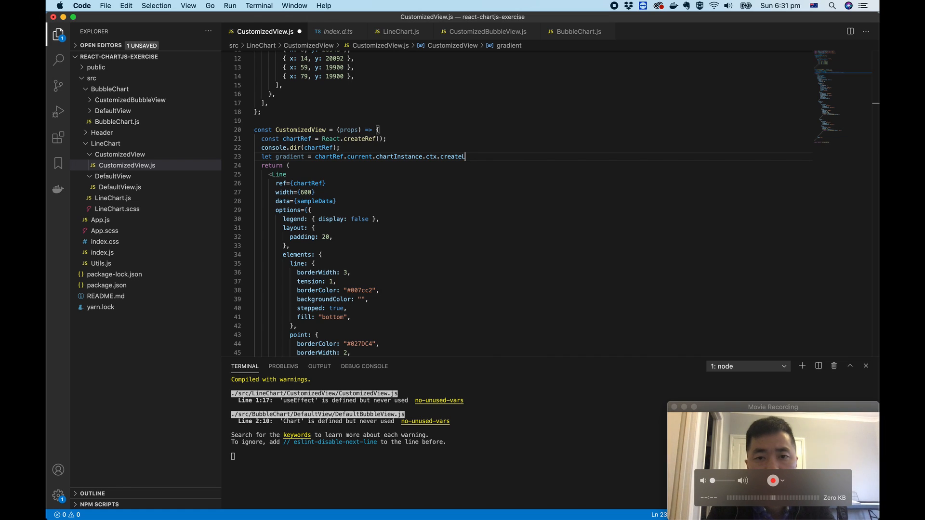
{"action": "type", "text": "LinearGra"}
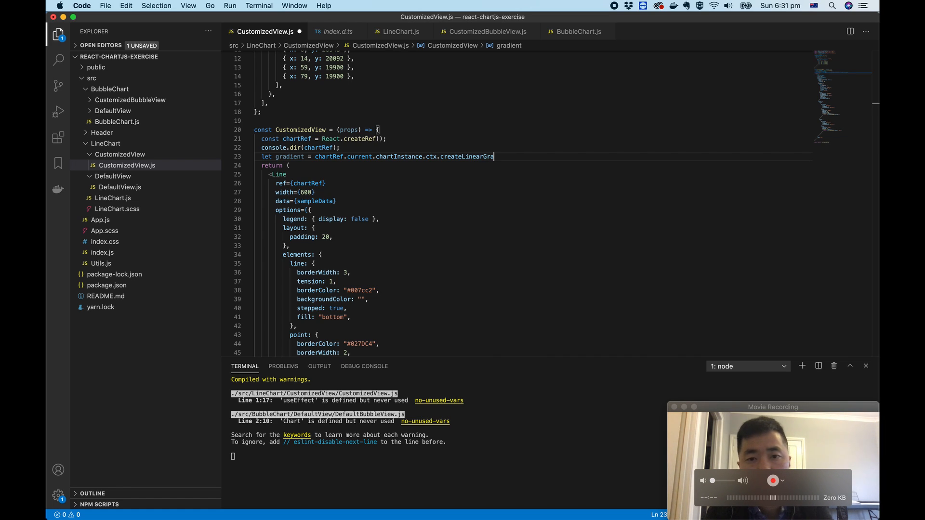
{"action": "type", "text": "dient("}
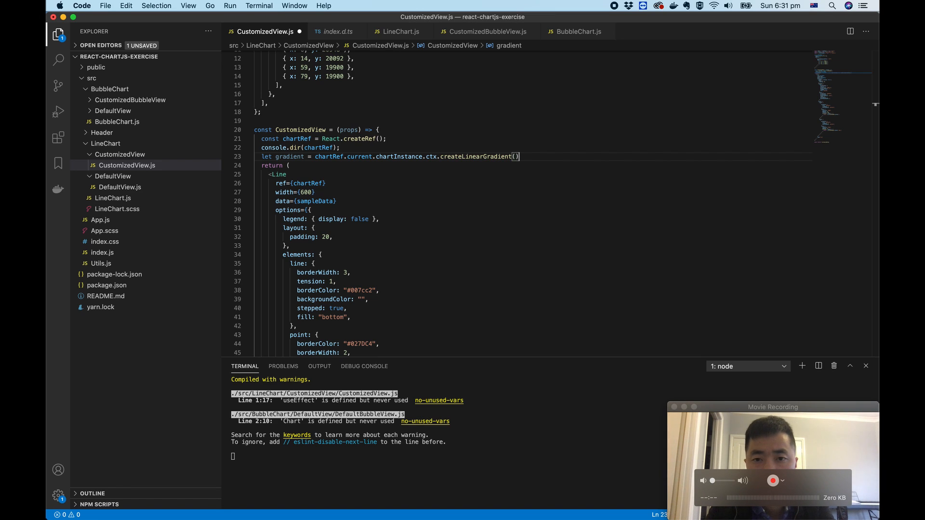
{"action": "type", "text": "."}
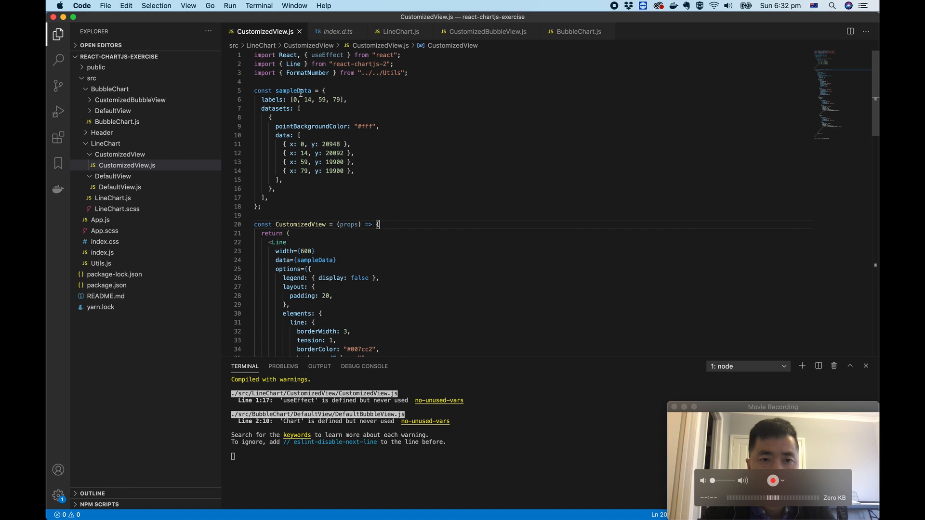
Step: Rewrite sampleData as (canvas) => { return { ... } } receiving the canvas
{"action": "left_click", "coordinate": [323, 90]}
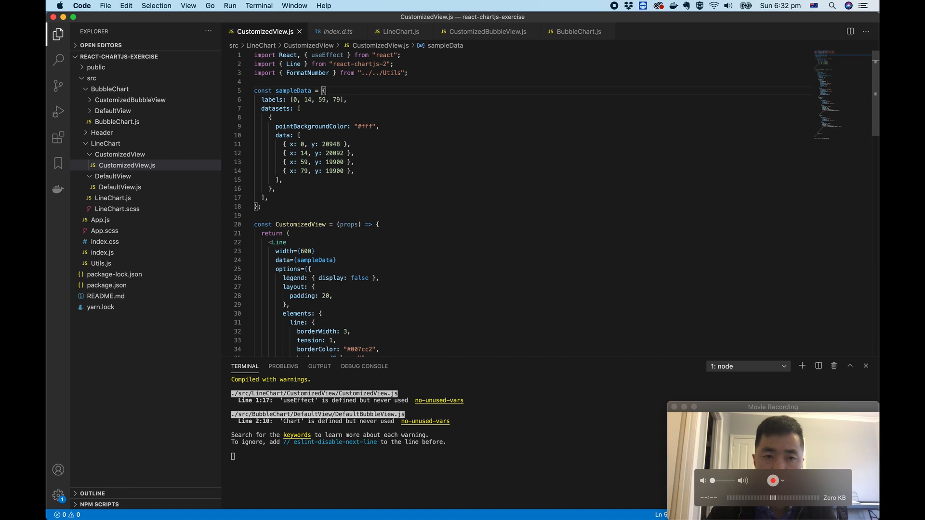
{"action": "type", "text": "()"}
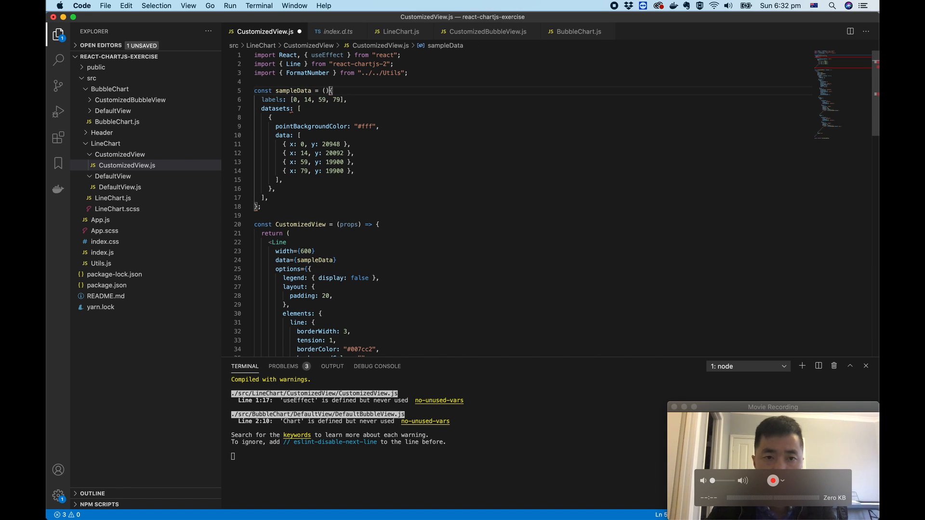
{"action": "type", "text": "=>"}
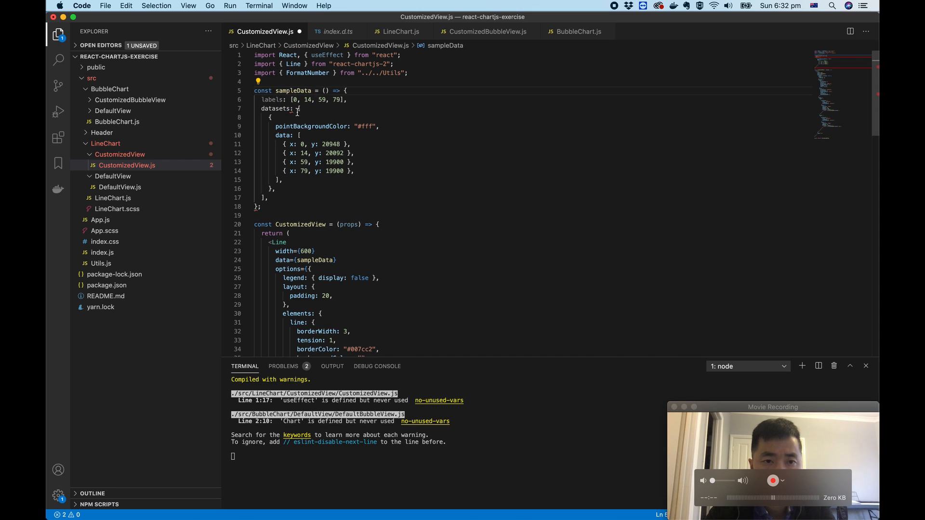
{"action": "left_click", "coordinate": [344, 90]}
{"action": "type", "text": "{"}
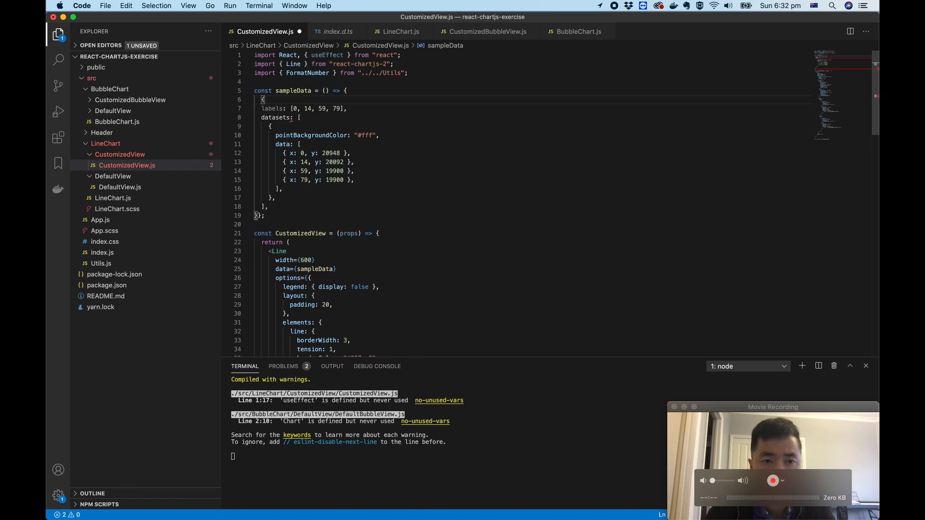
{"action": "type", "text": "return"}
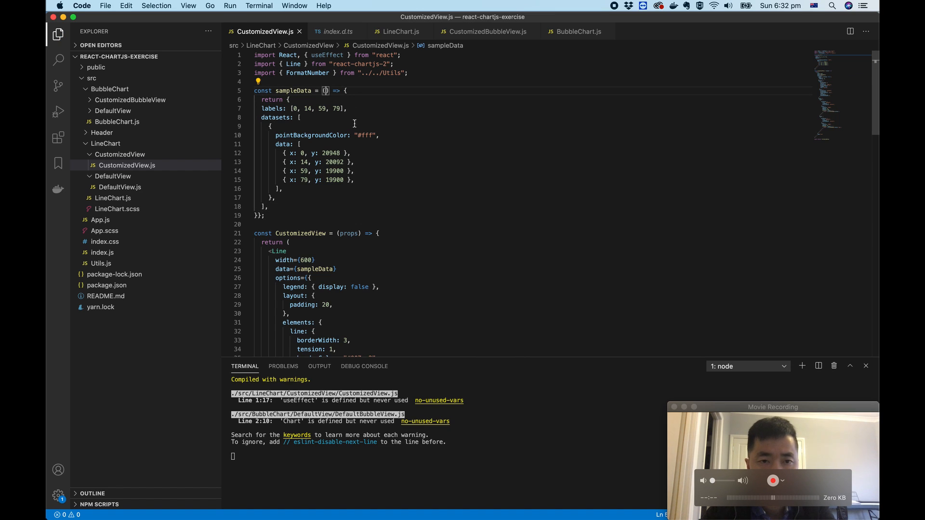
{"action": "type", "text": "can"}
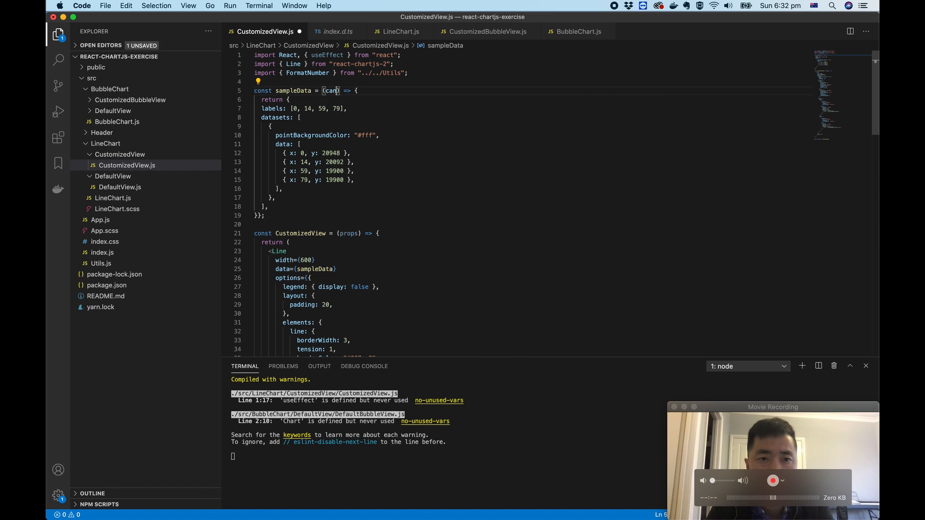
{"action": "type", "text": "vas"}
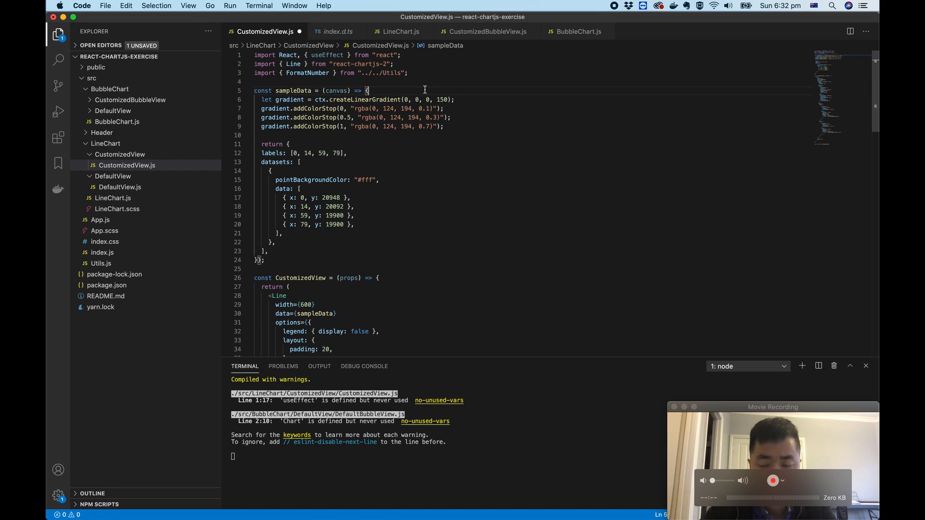
Step: Get const ctx = canvas.getContext("2d") in sampleData and set the dataset's backgroundColor: gradient
{"action": "type", "text": "const ctx = canvas.getContext(\"2d\");"}
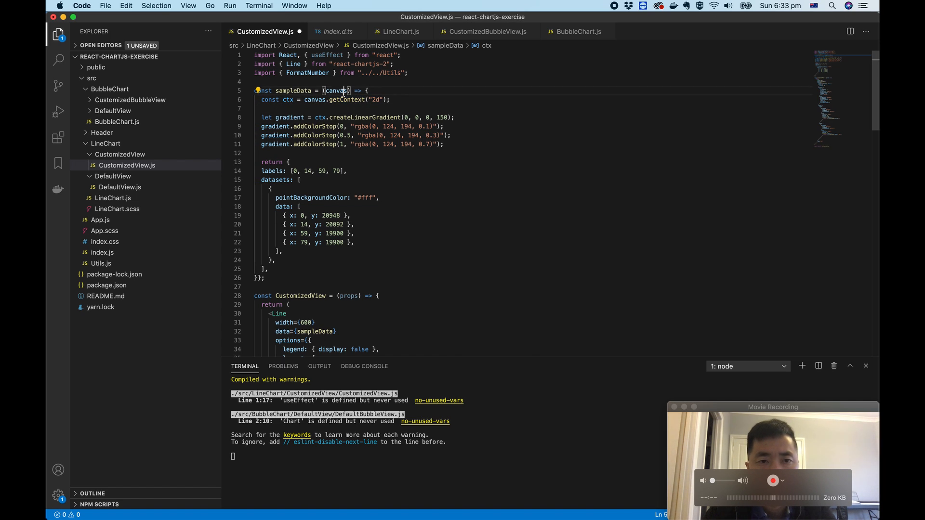
{"action": "scroll", "scroll_direction": "down", "scroll_amount": 3}
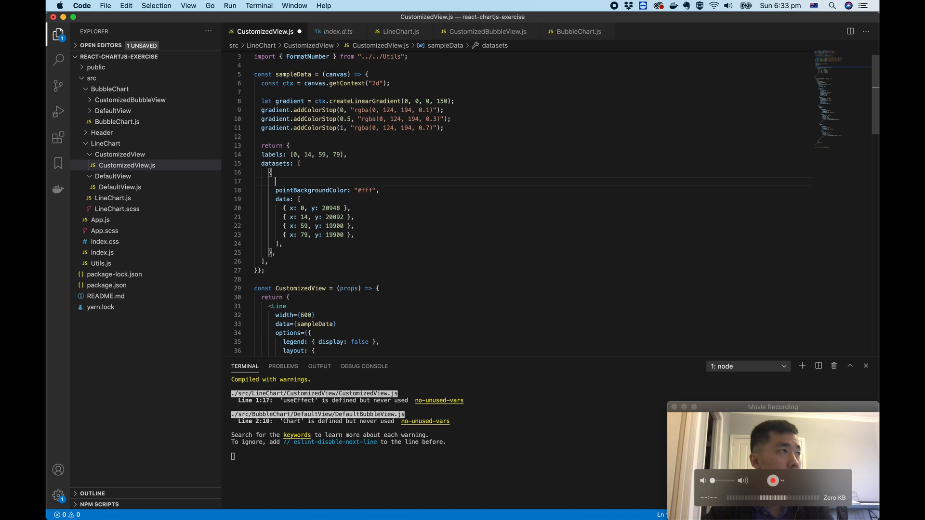
{"action": "type", "text": "backgroundColor: gradient,"}
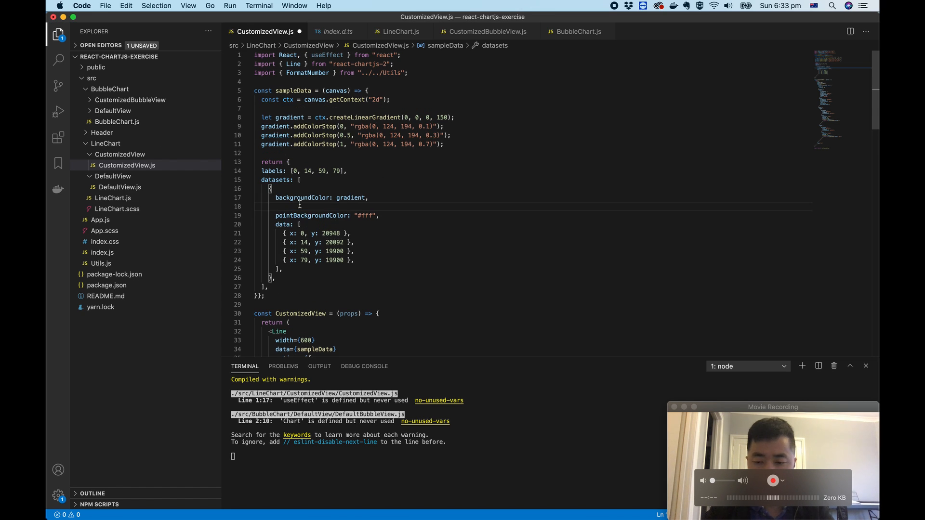
{"action": "scroll", "scroll_direction": "down", "scroll_amount": 3}
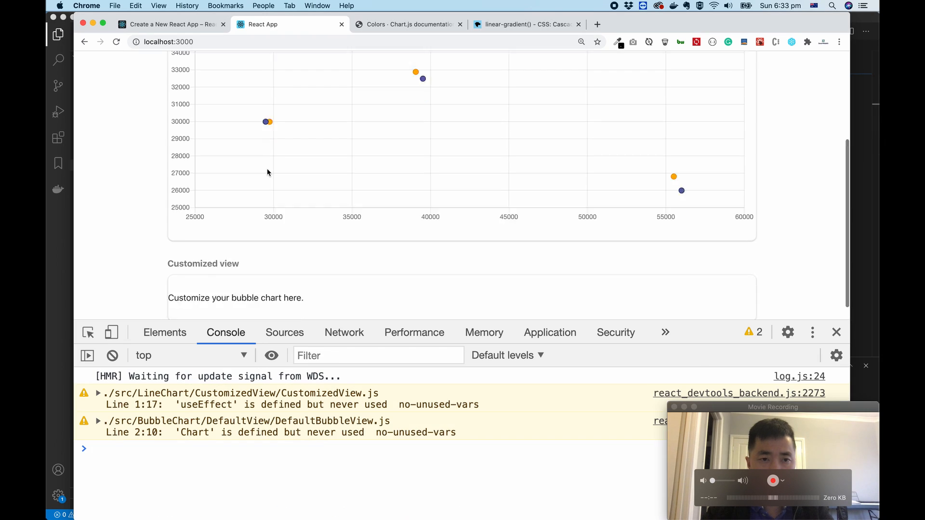
Step: View the app's Line chart page in Chrome, scrolled to the gradient-filled Customized view chart
{"action": "left_click", "coordinate": [185, 68]}
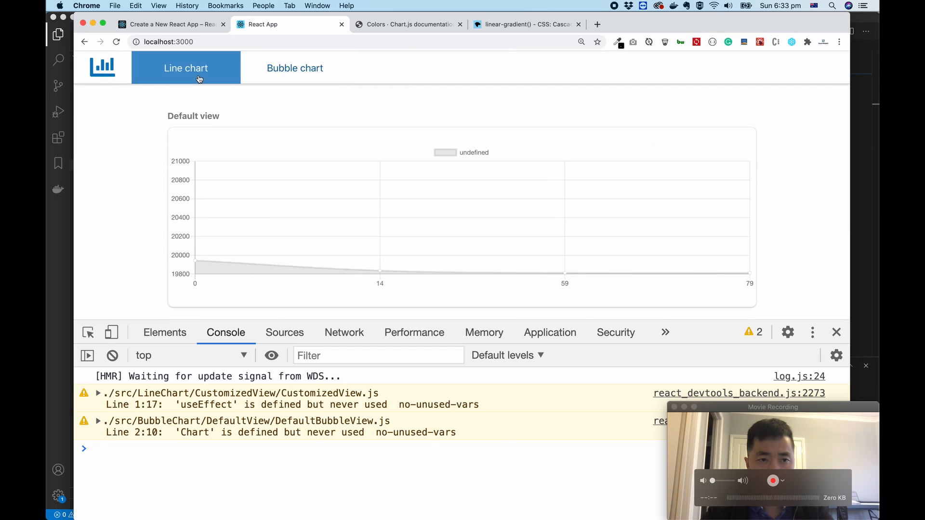
{"action": "scroll", "scroll_direction": "down", "scroll_amount": 3}
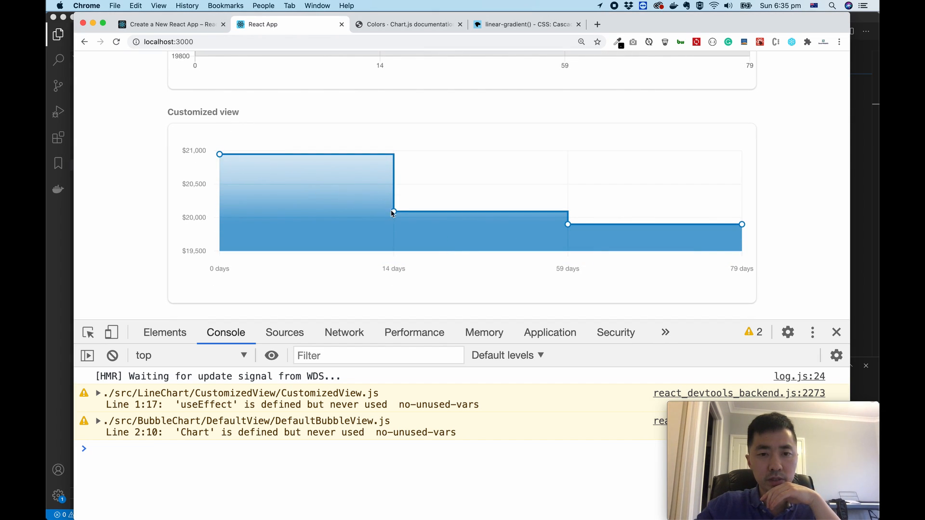
{"action": "mouse_move", "coordinate": [393, 212]}
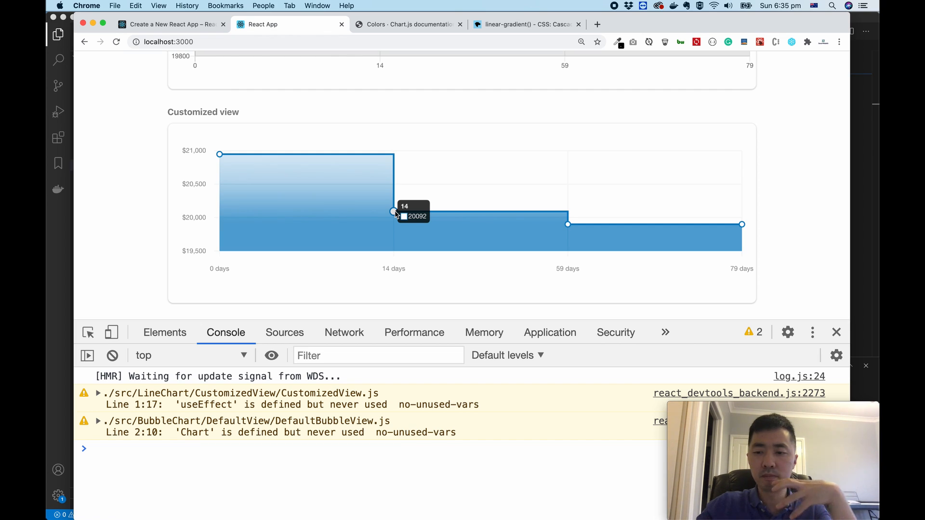
{"action": "mouse_move", "coordinate": [222, 154]}
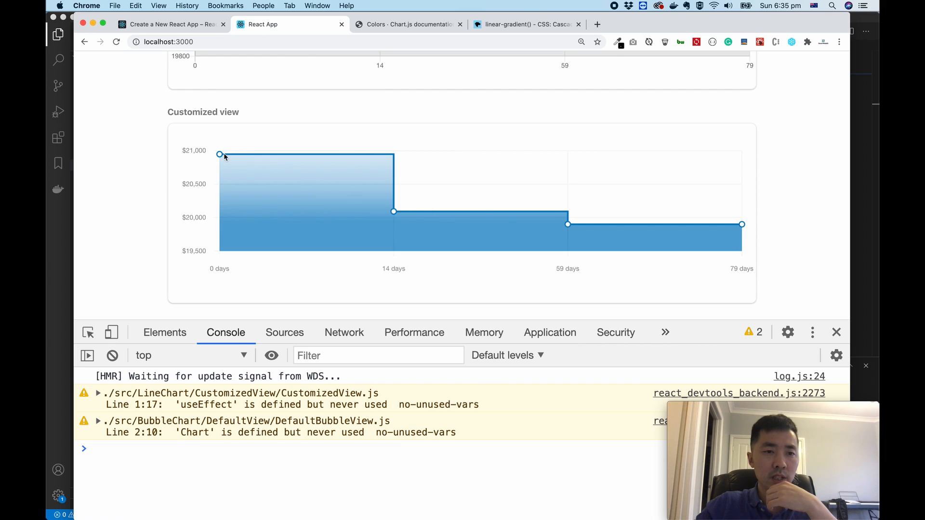
{"action": "mouse_move", "coordinate": [566, 225]}
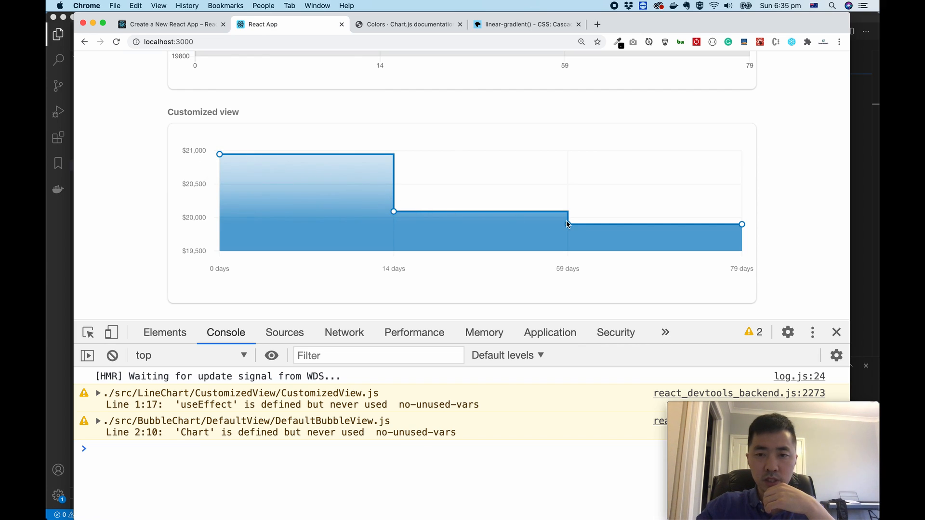
{"action": "mouse_move", "coordinate": [582, 266]}
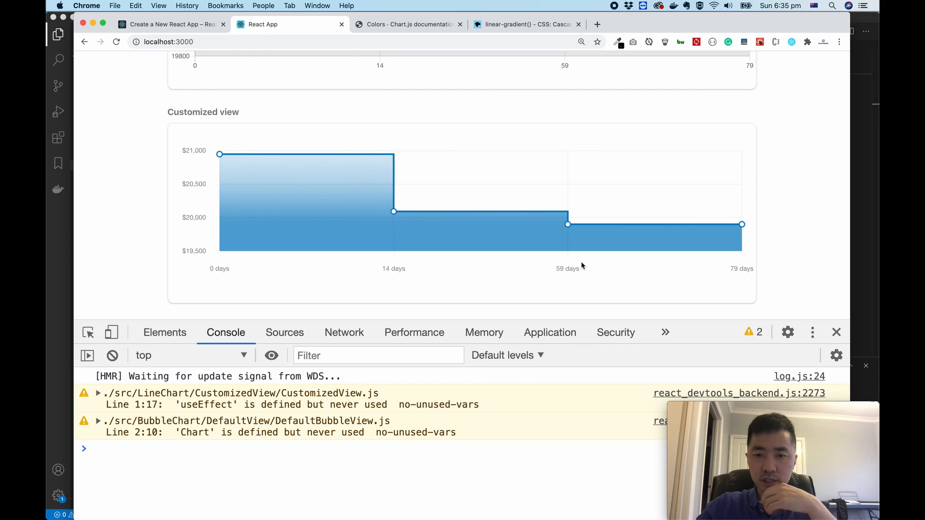